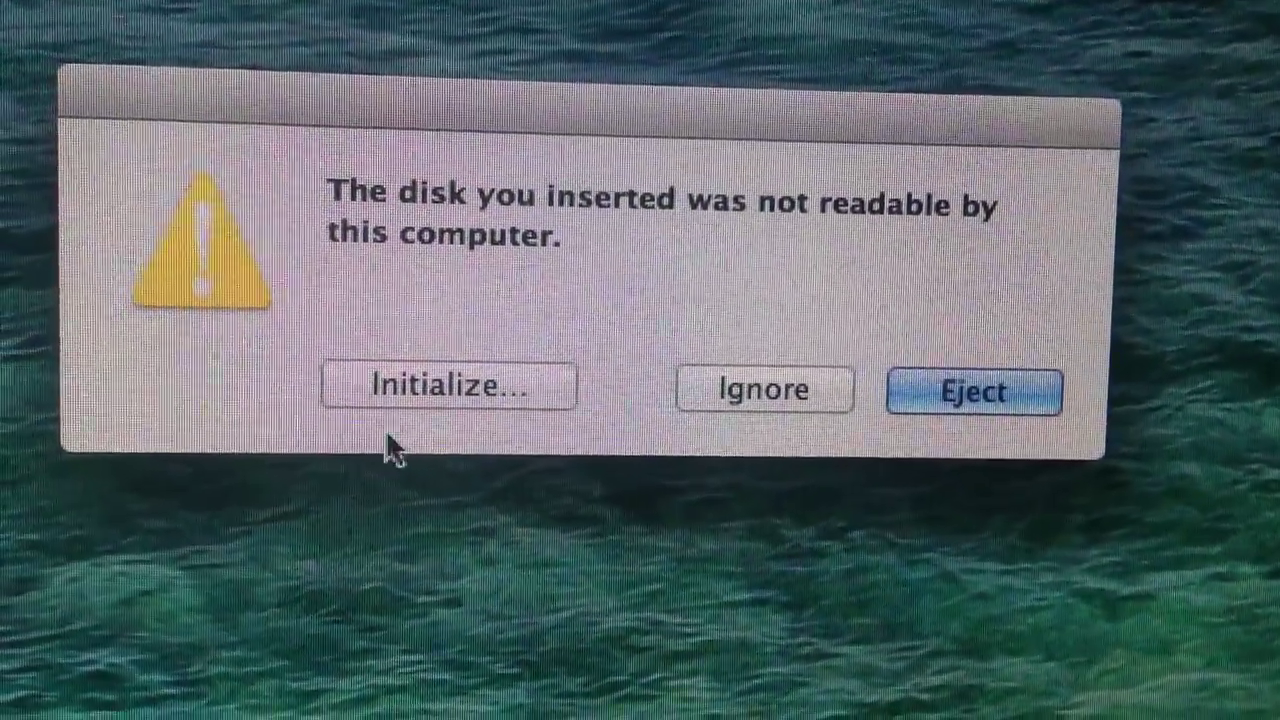
# Step: Launch Disk Utility from the unreadable-disk alert via Initialize…
pyautogui.click(448, 388)
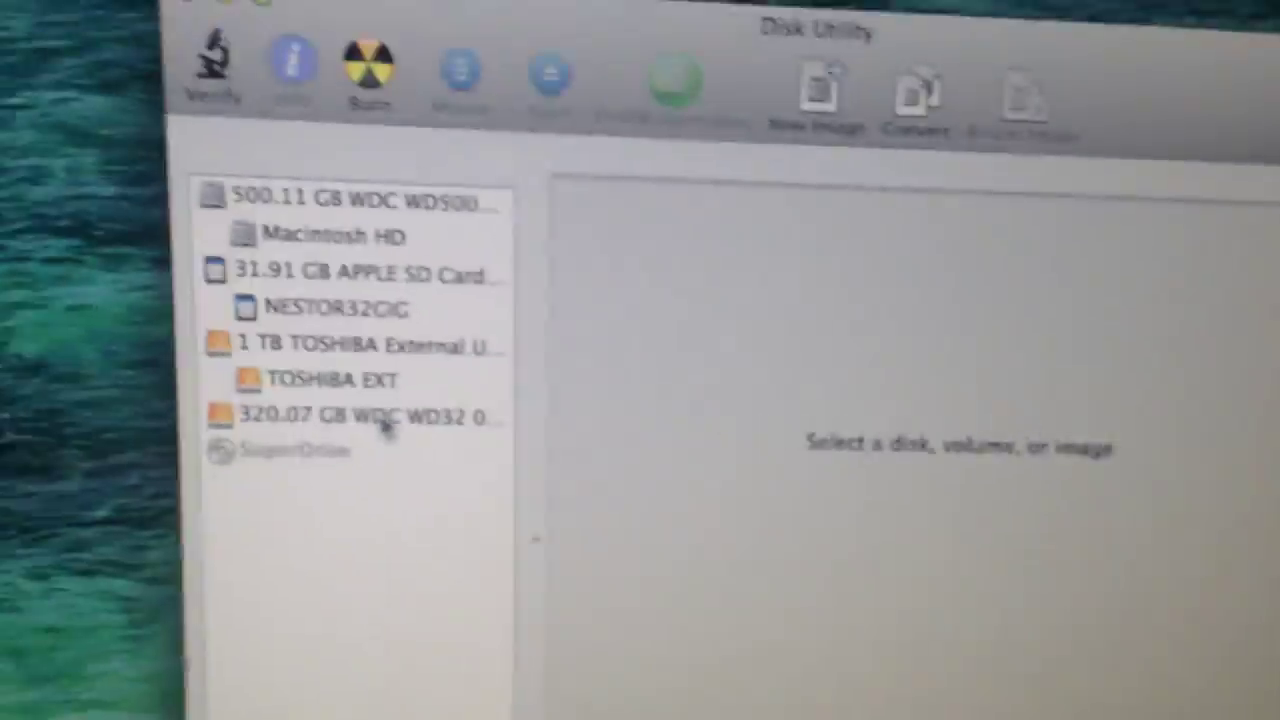
# Step: Select the 320.07 GB WD drive and view its Erase options with MS-DOS (FAT) format
pyautogui.click(360, 414)
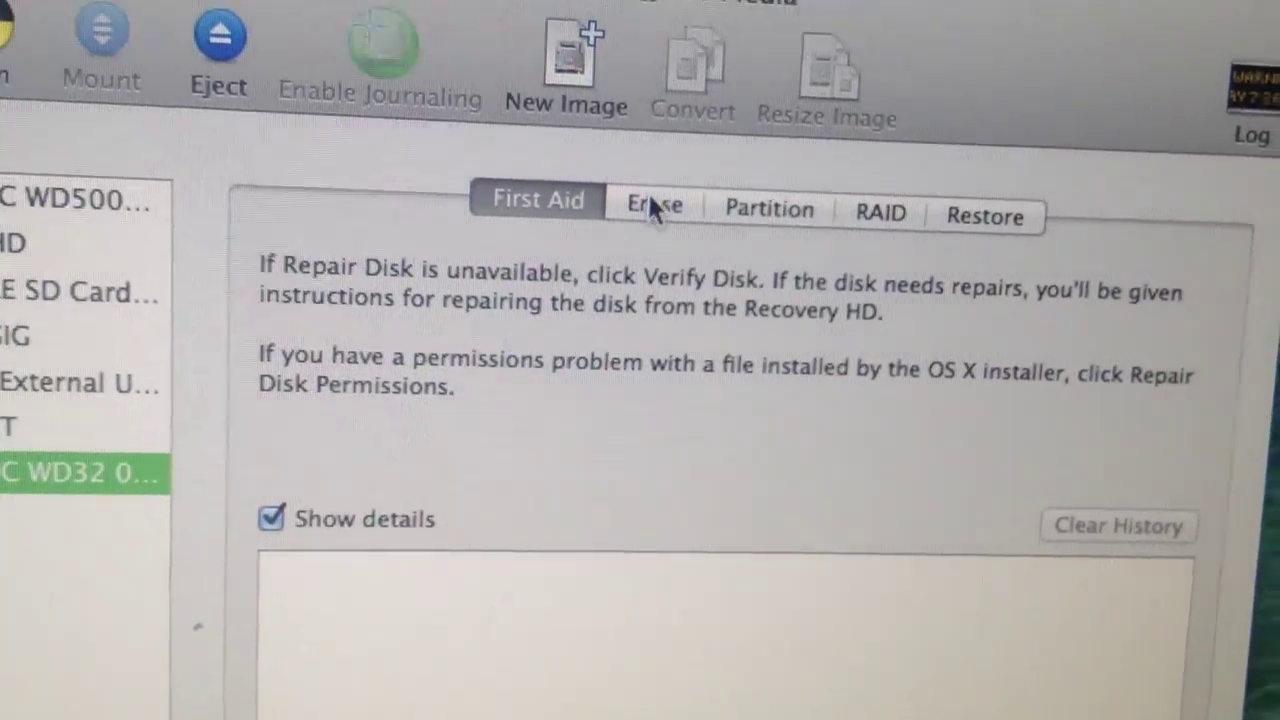
pyautogui.click(652, 206)
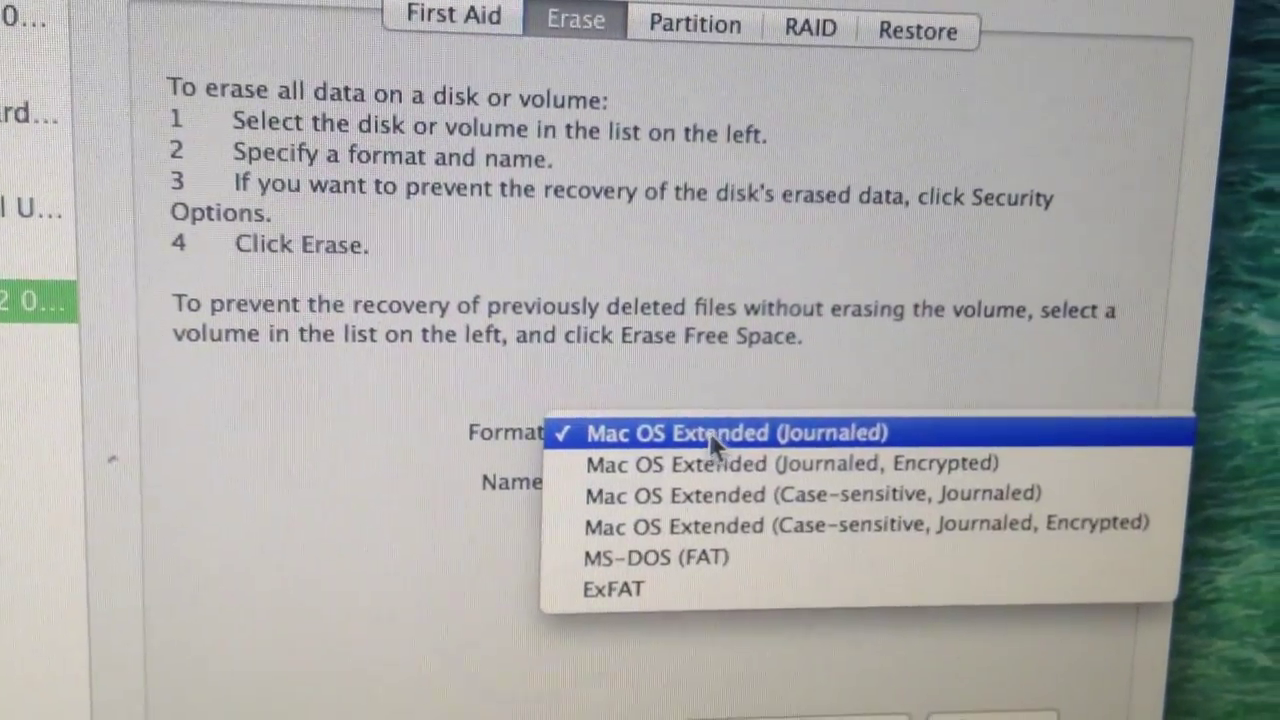
pyautogui.click(654, 558)
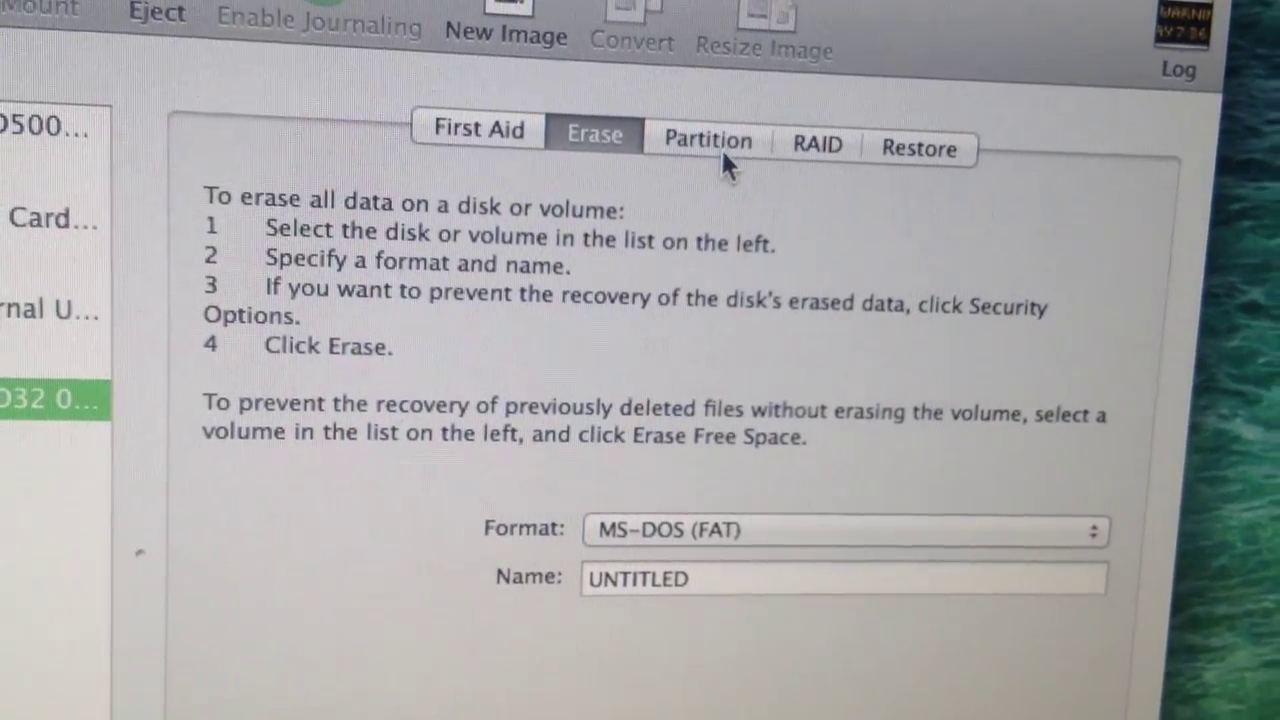
# Step: Browse the drive's Partition, RAID, Restore and First Aid options
pyautogui.click(706, 140)
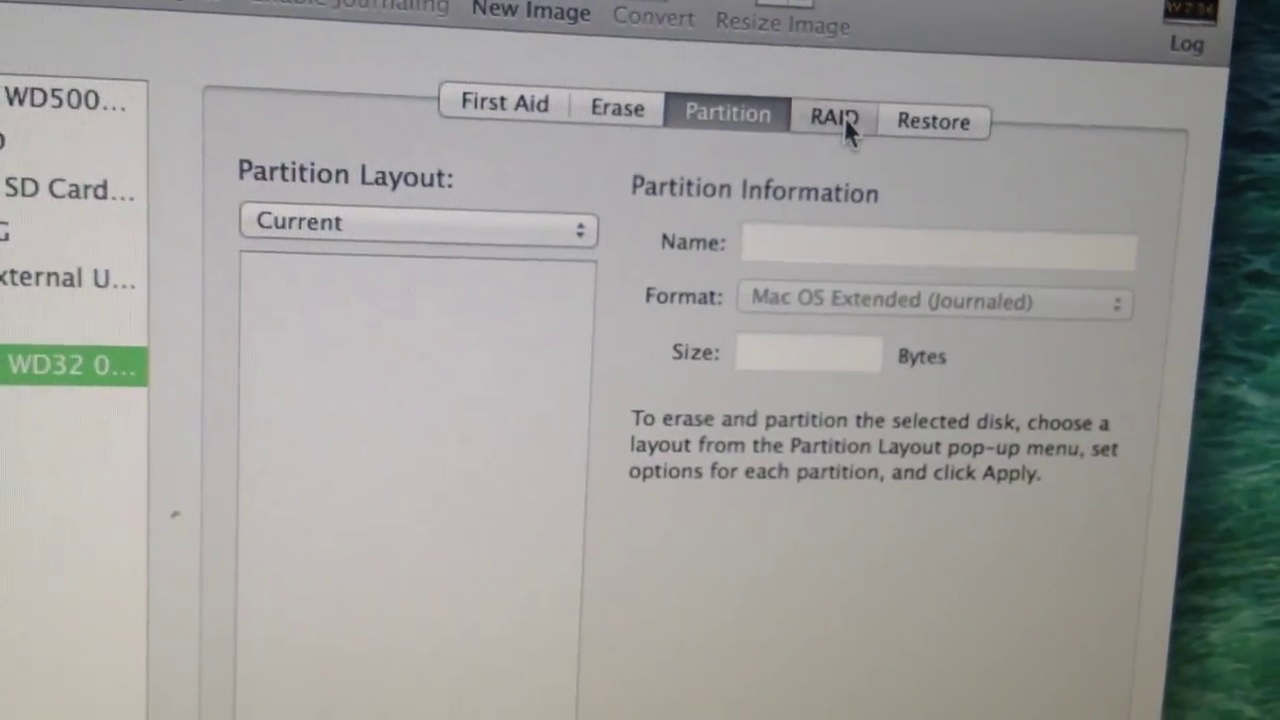
pyautogui.click(832, 118)
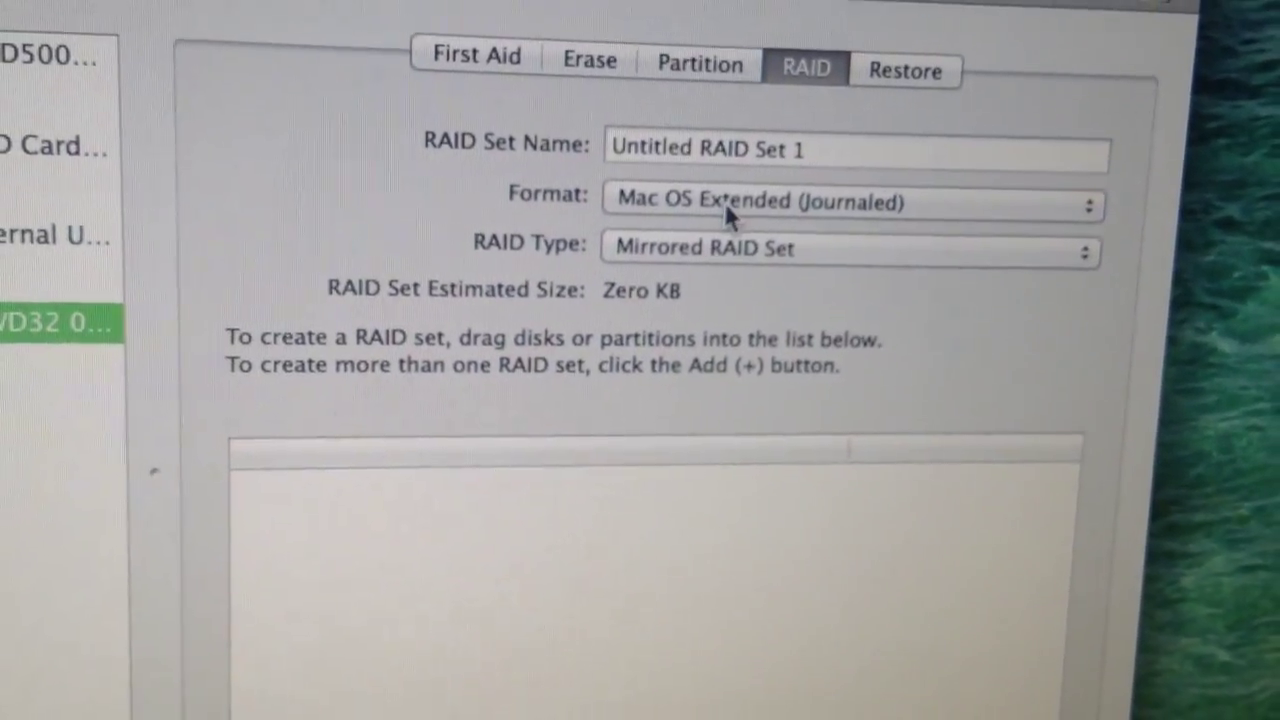
pyautogui.click(904, 72)
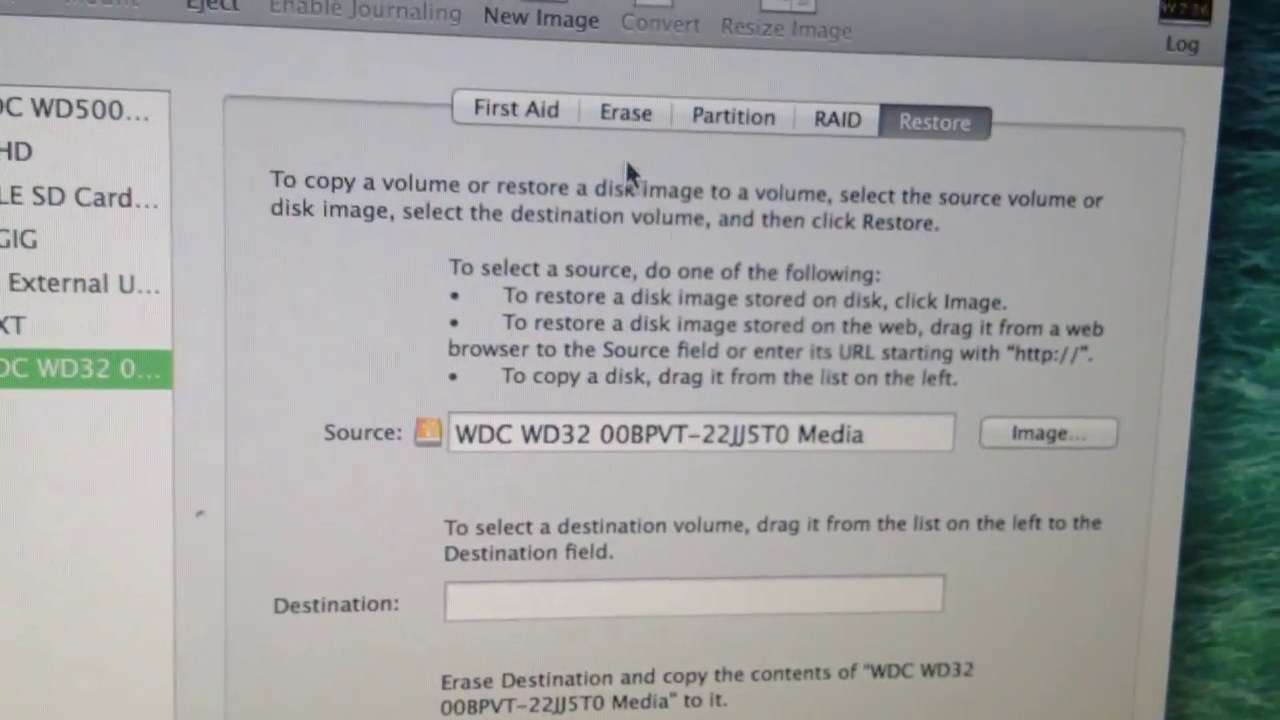
pyautogui.click(514, 110)
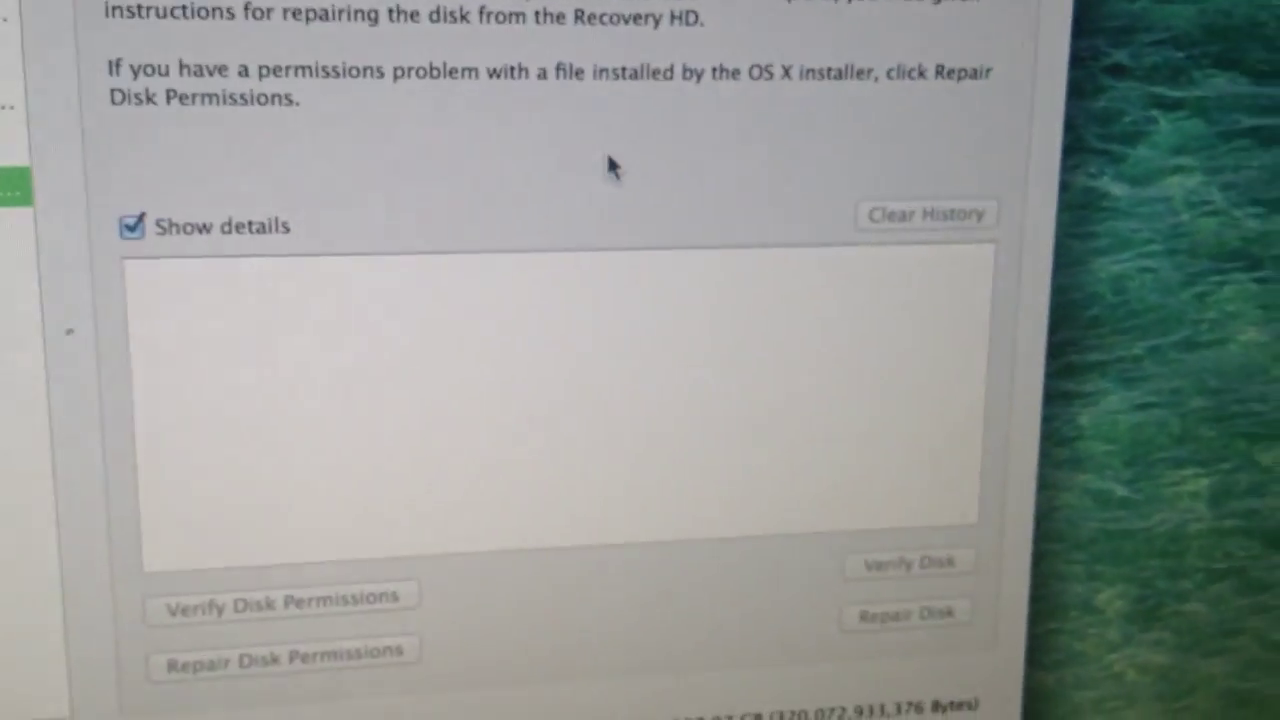
pyautogui.click(590, 138)
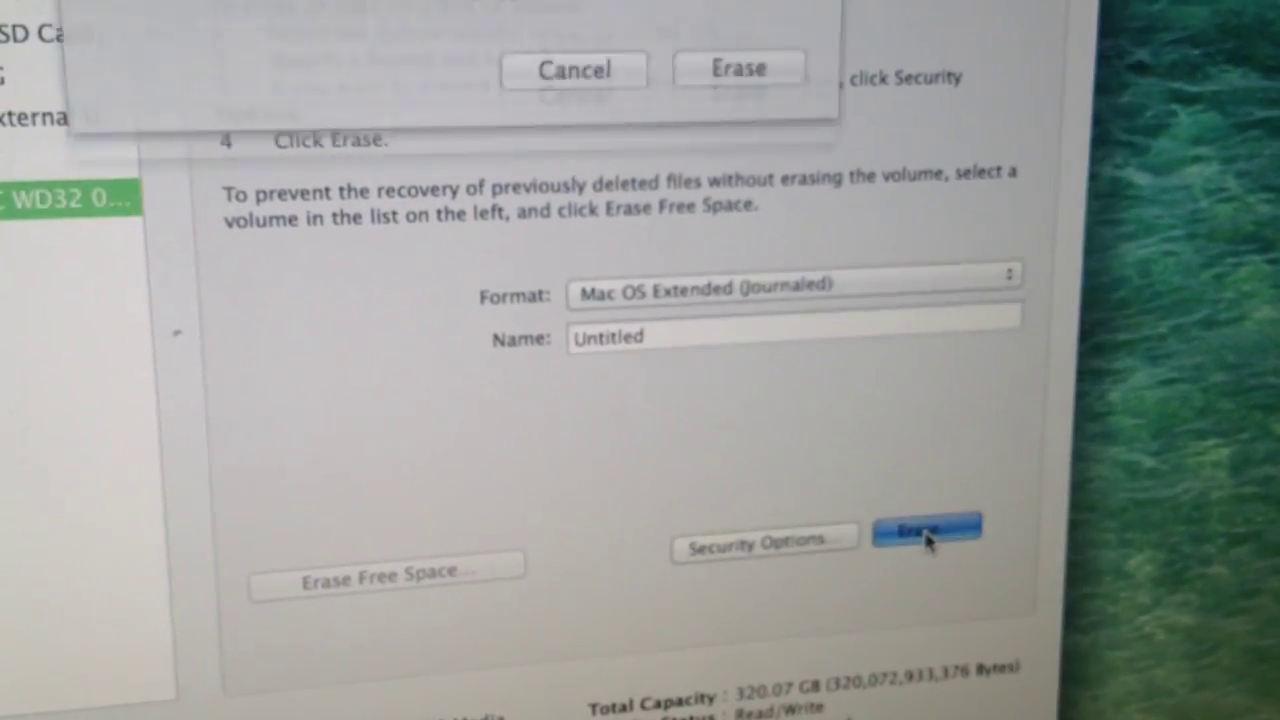
# Step: Erase the WD drive as Mac OS Extended (Journaled); it fails with a last-block write error
pyautogui.click(924, 528)
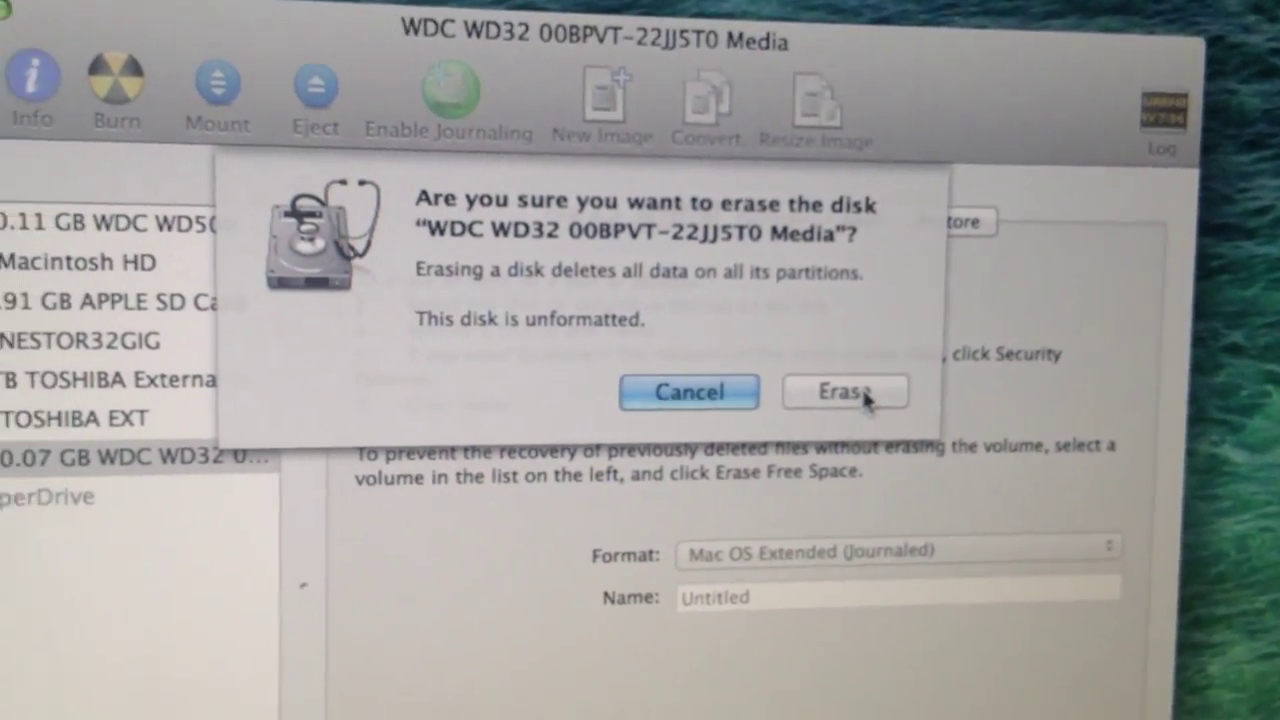
pyautogui.click(844, 390)
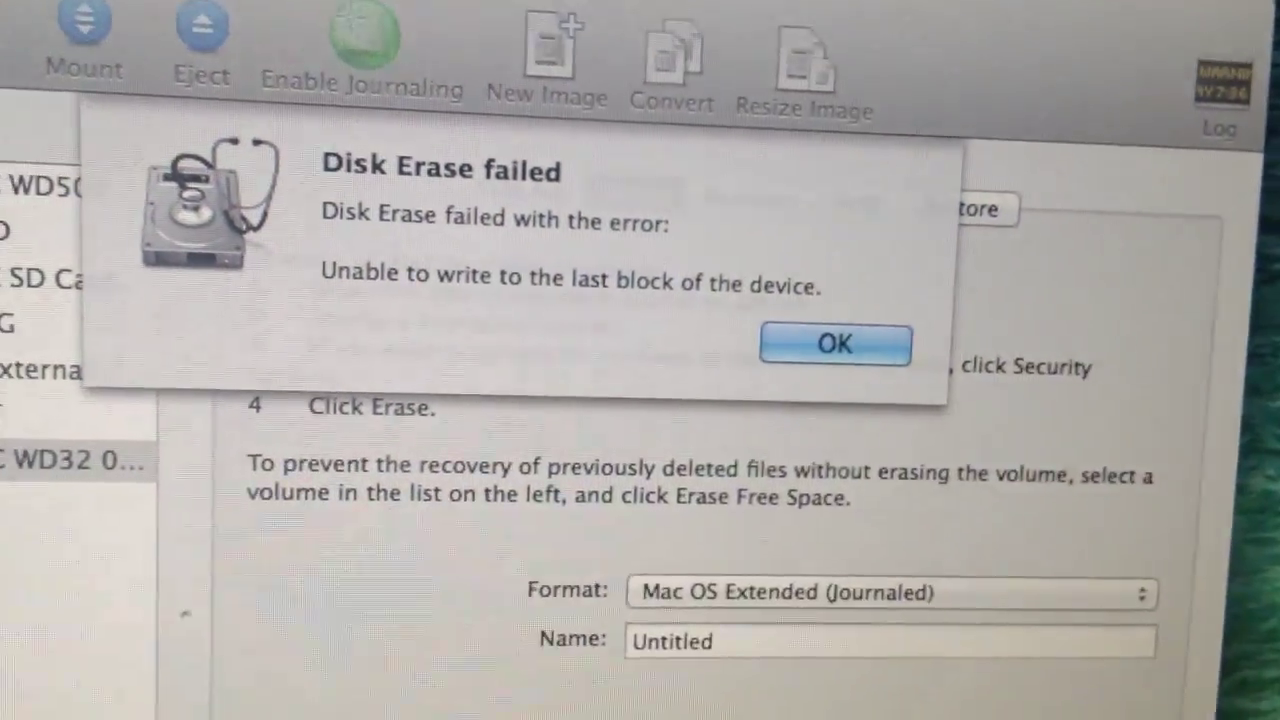
pyautogui.click(834, 344)
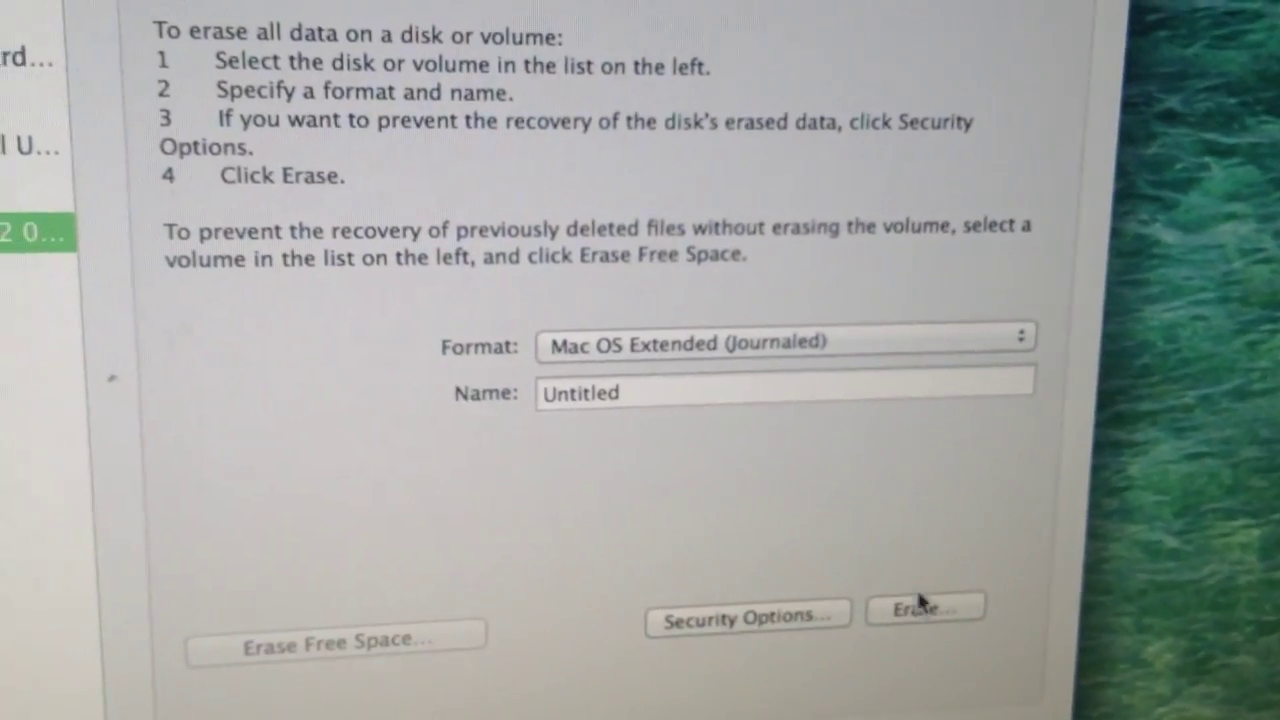
# Step: Retry the Mac OS Extended erase; it fails again writing the last block
pyautogui.click(922, 608)
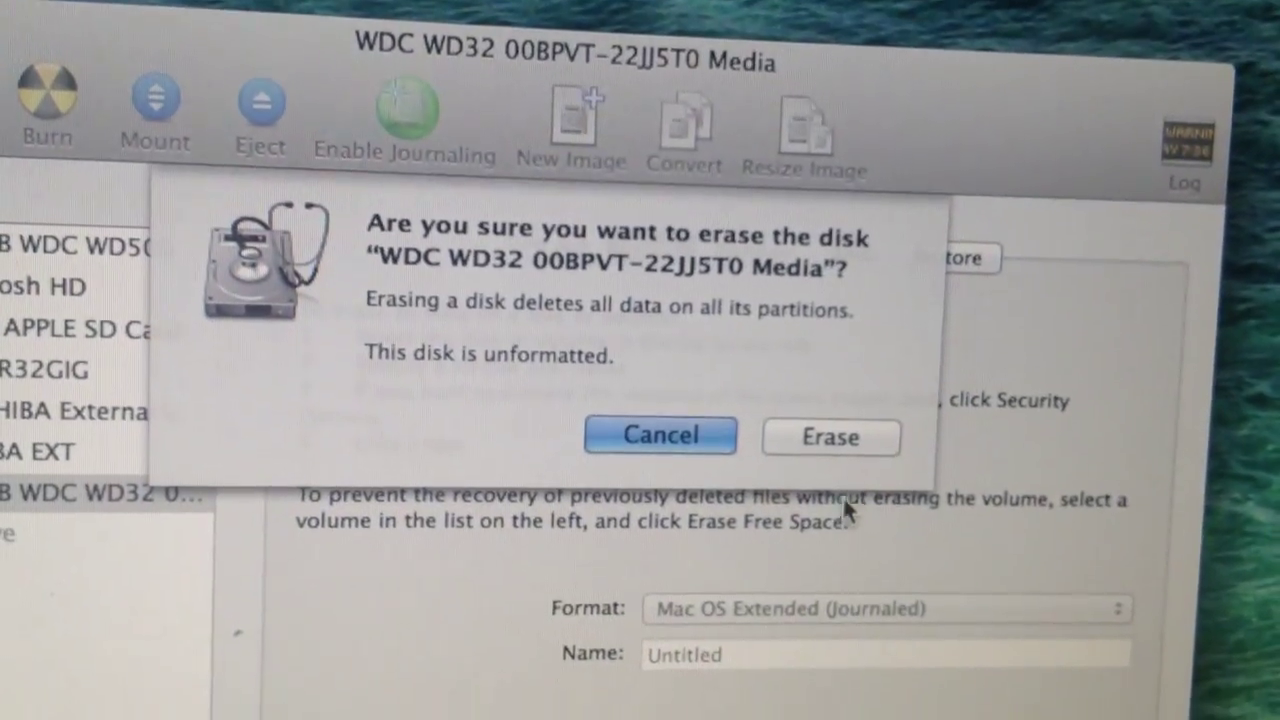
pyautogui.click(830, 436)
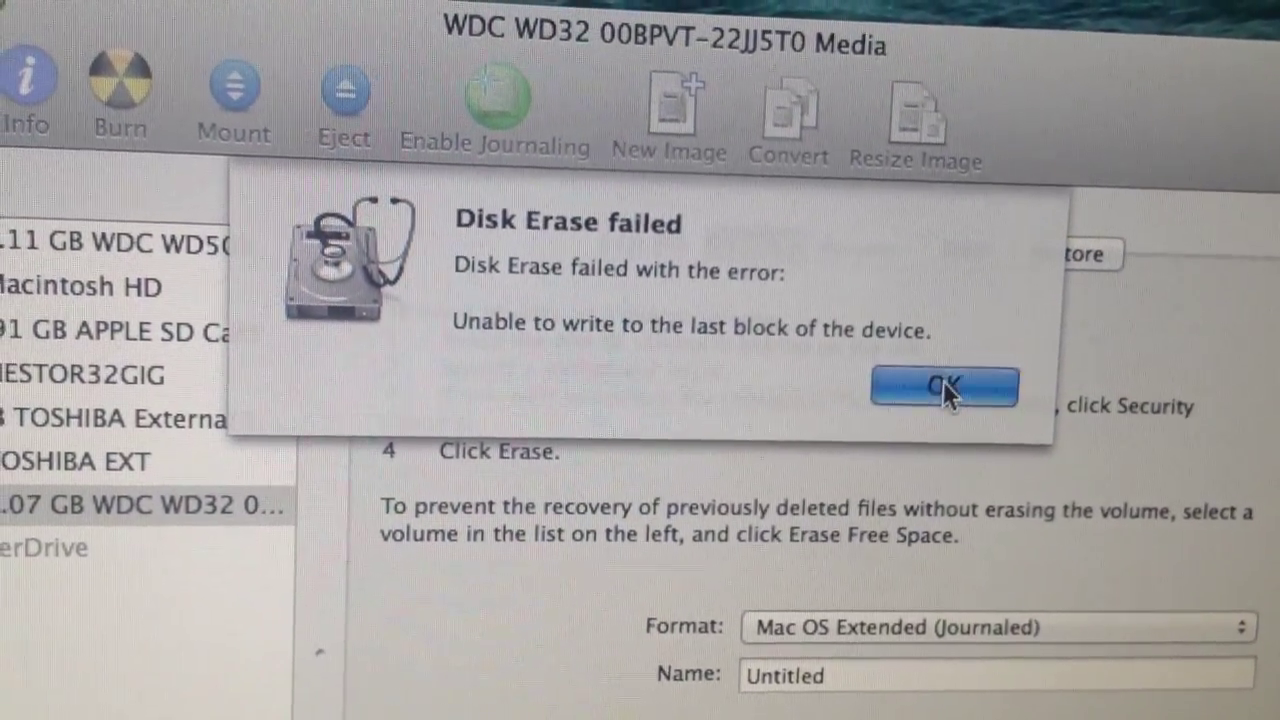
pyautogui.click(944, 388)
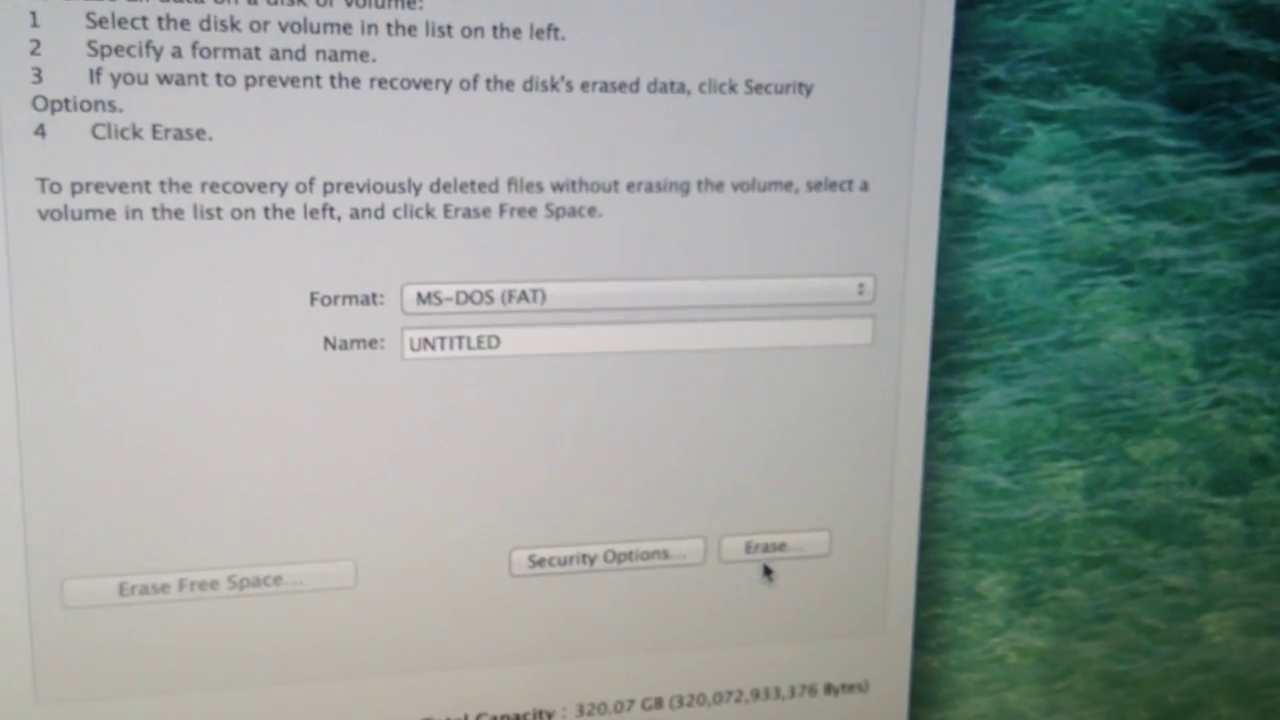
# Step: Erase the drive as MS-DOS (FAT); it fails with the same last-block error
pyautogui.click(772, 546)
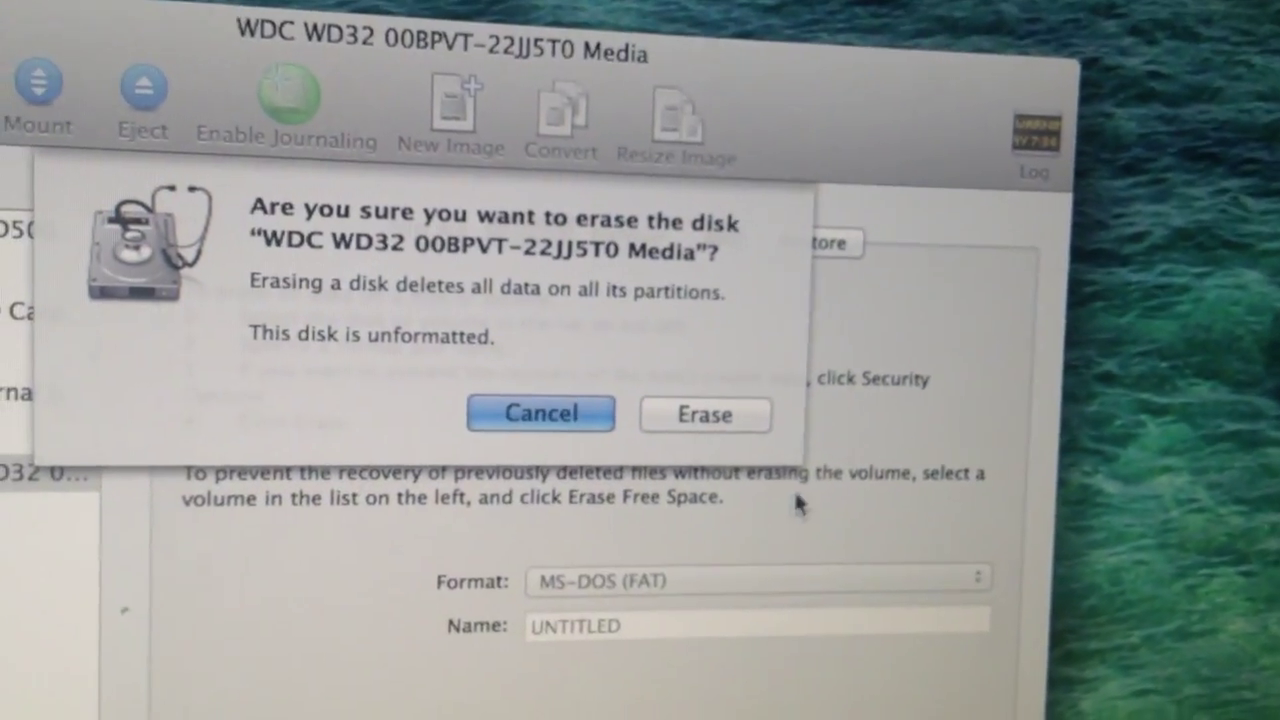
pyautogui.click(704, 414)
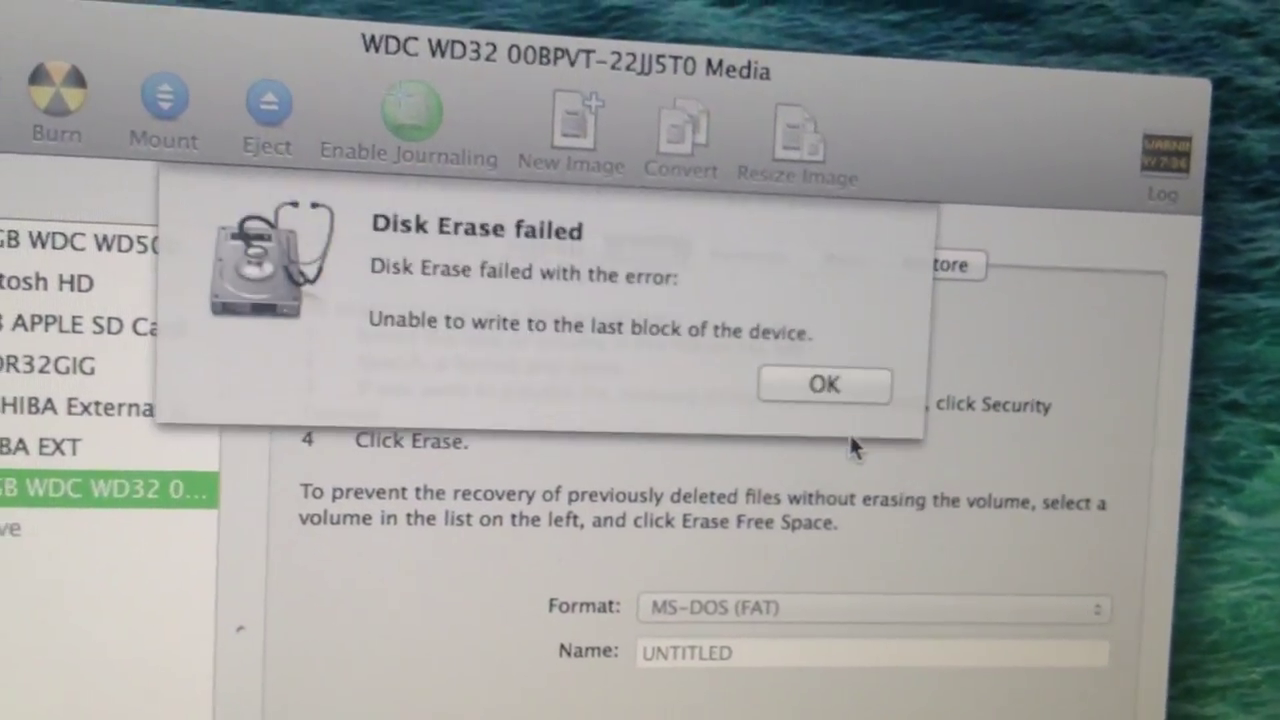
pyautogui.click(824, 384)
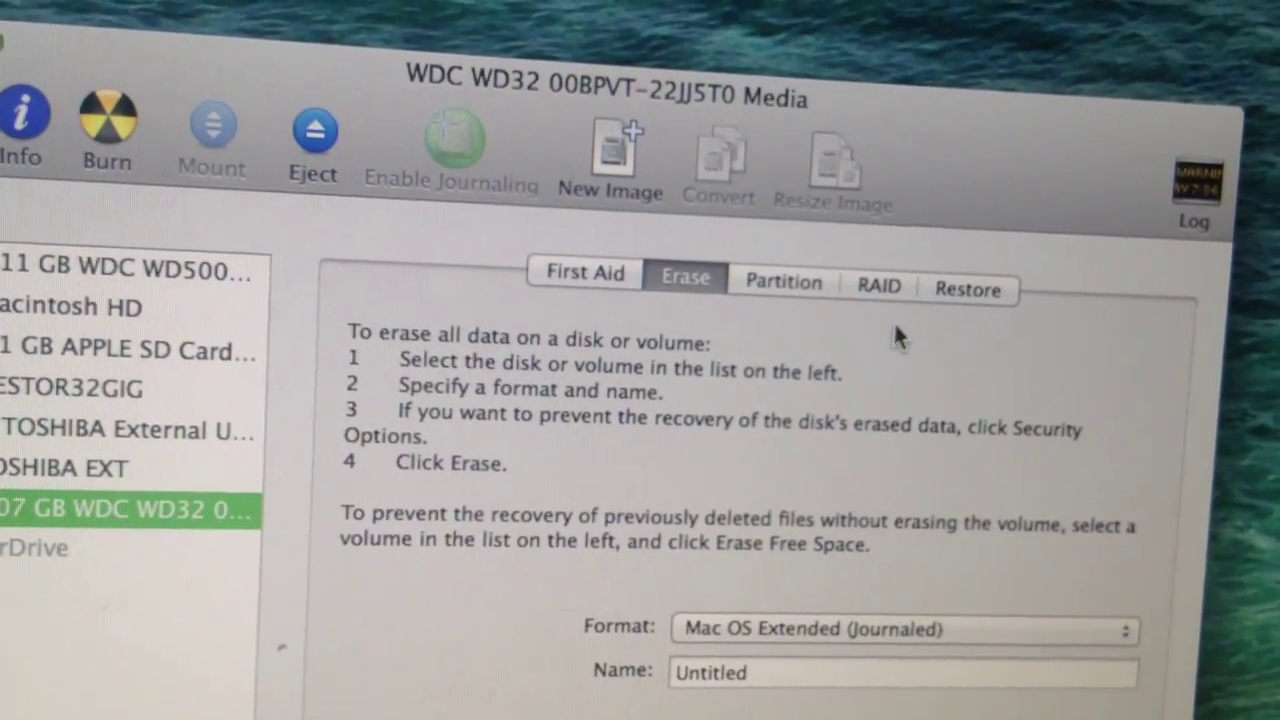
# Step: Try a single-partition layout for the WD drive, then revert to the current layout
pyautogui.click(782, 280)
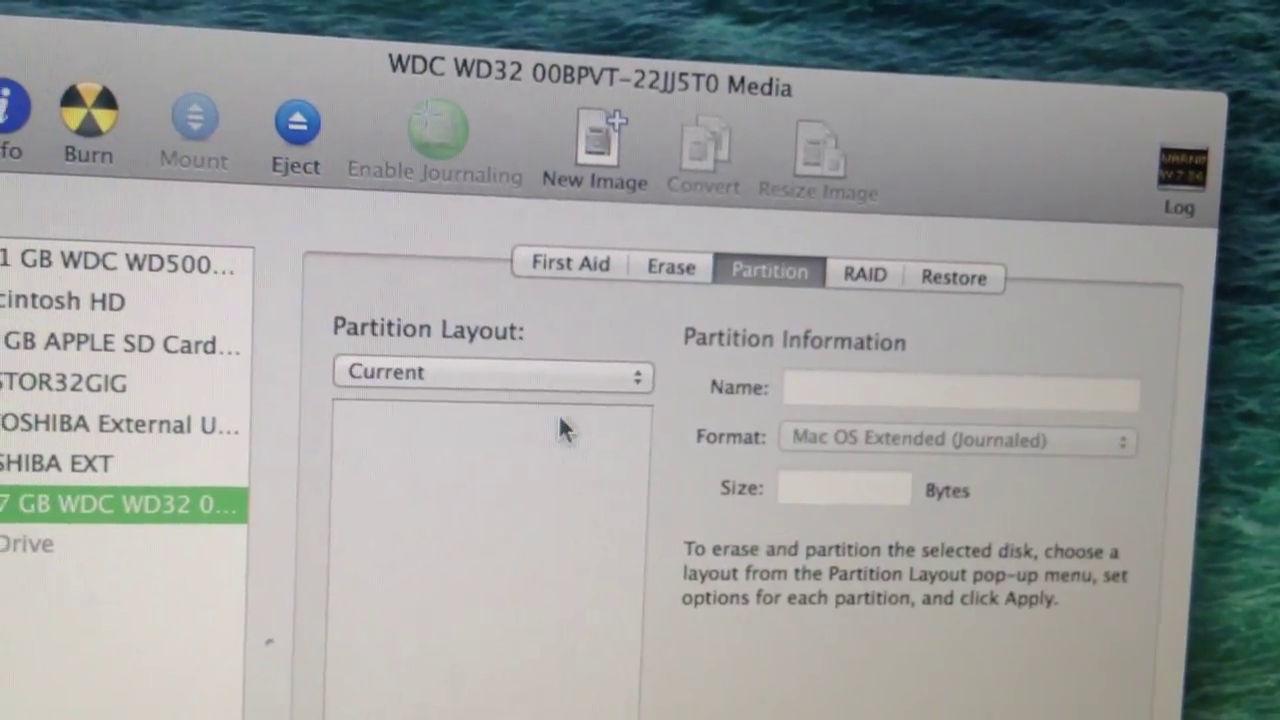
pyautogui.click(490, 372)
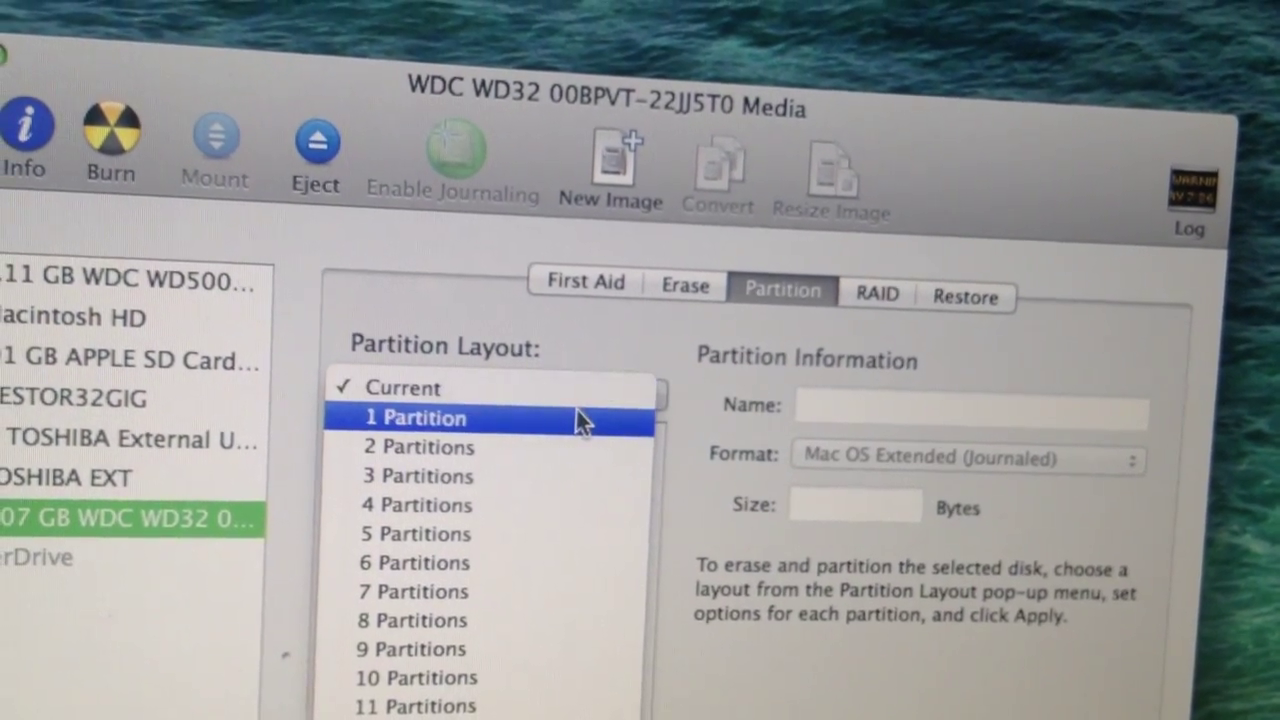
pyautogui.click(414, 418)
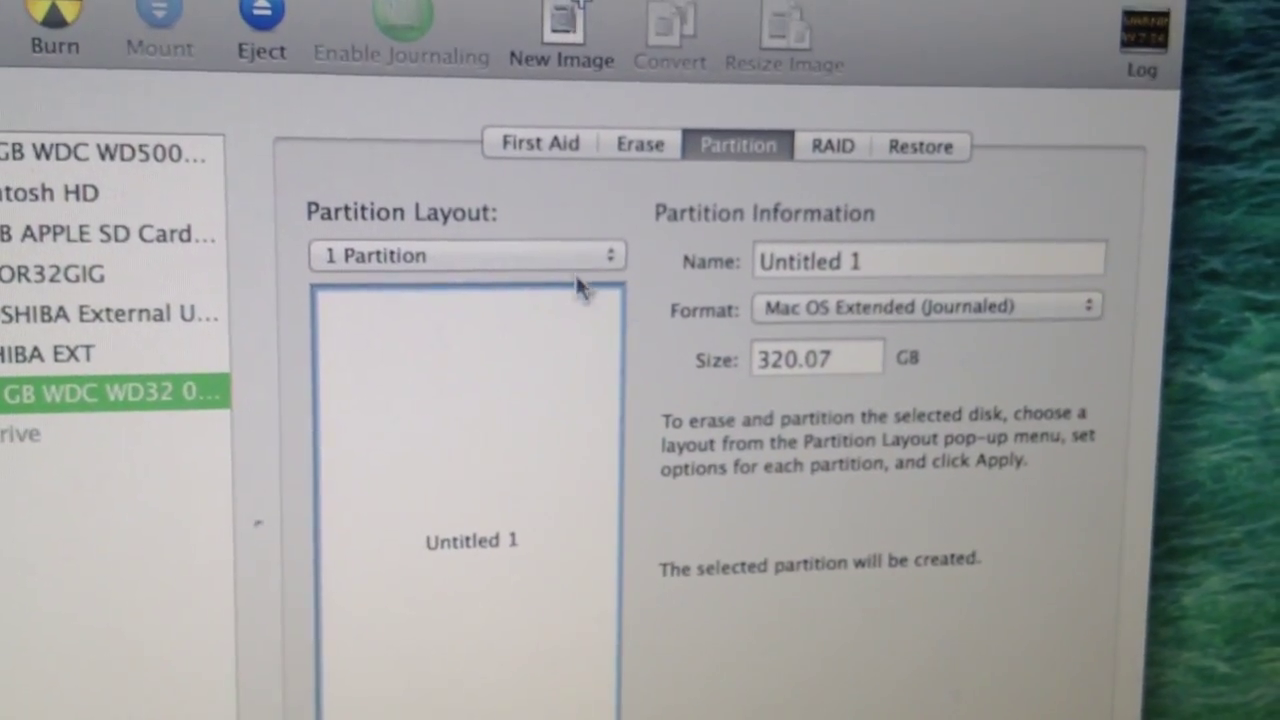
pyautogui.click(464, 256)
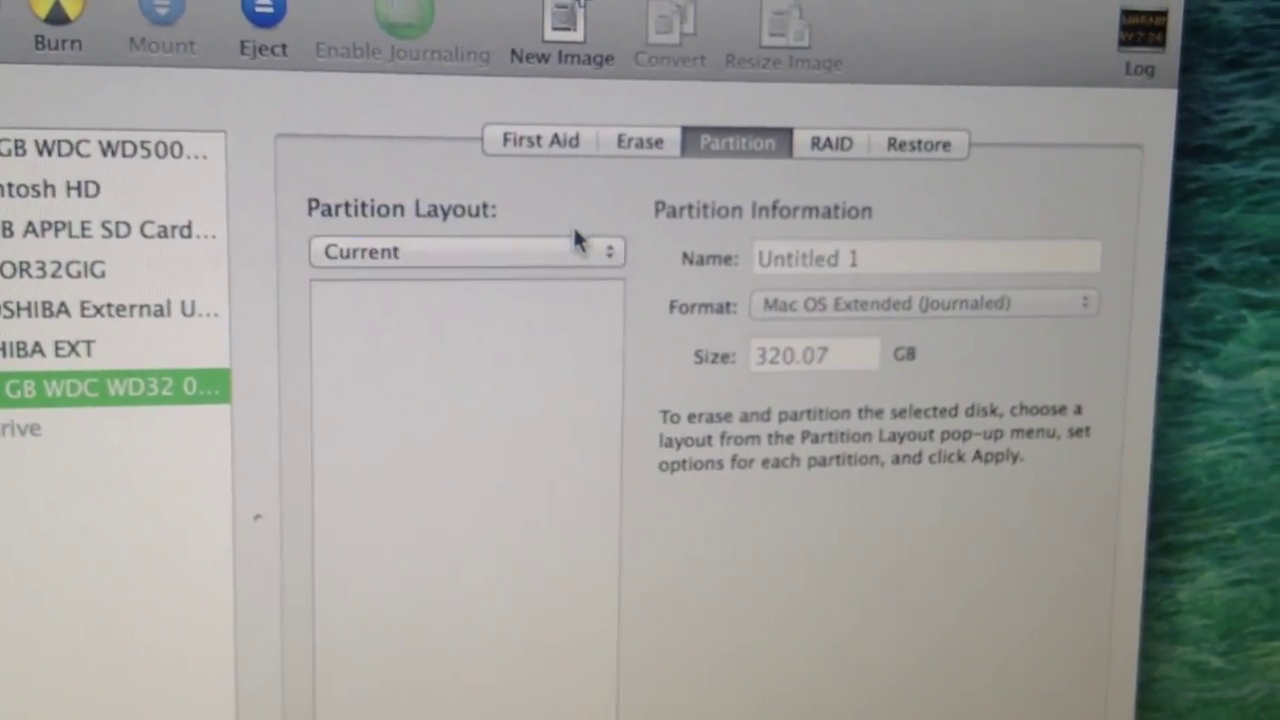
# Step: Try MS-DOS (FAT) in the RAID set format list, ending on the Erase options as Mac OS Extended (Journaled)
pyautogui.click(828, 152)
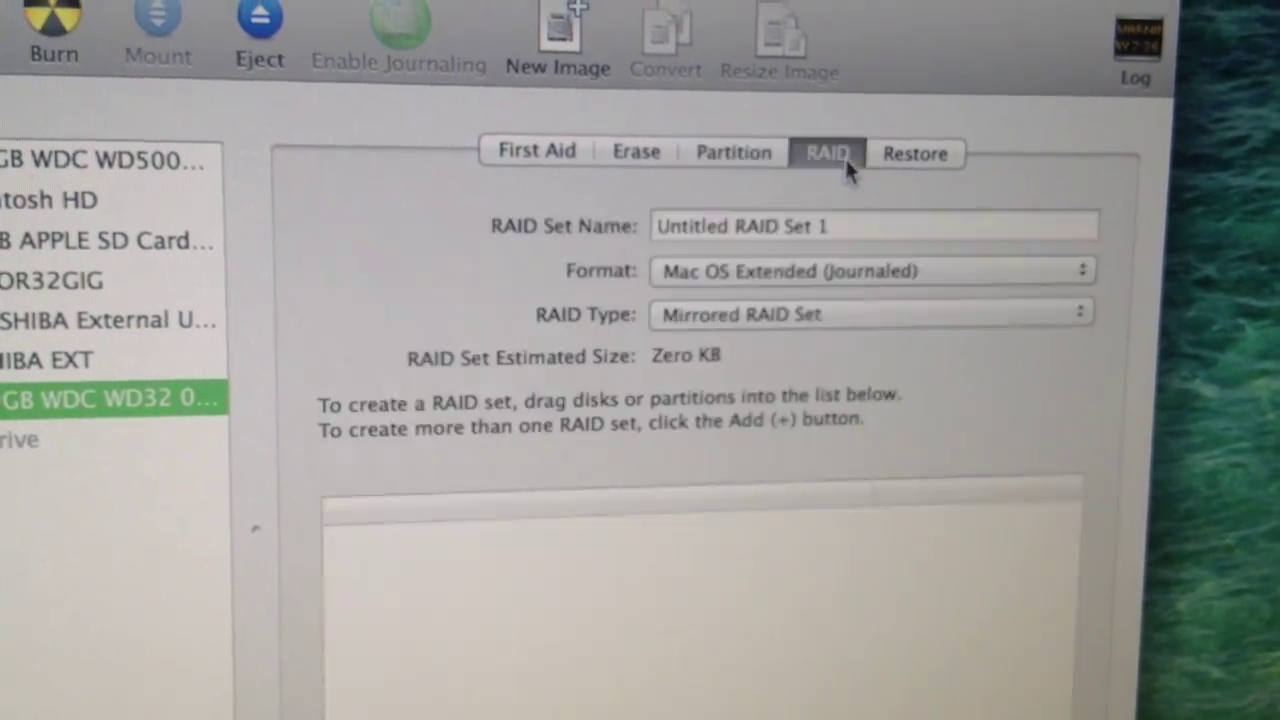
pyautogui.click(870, 272)
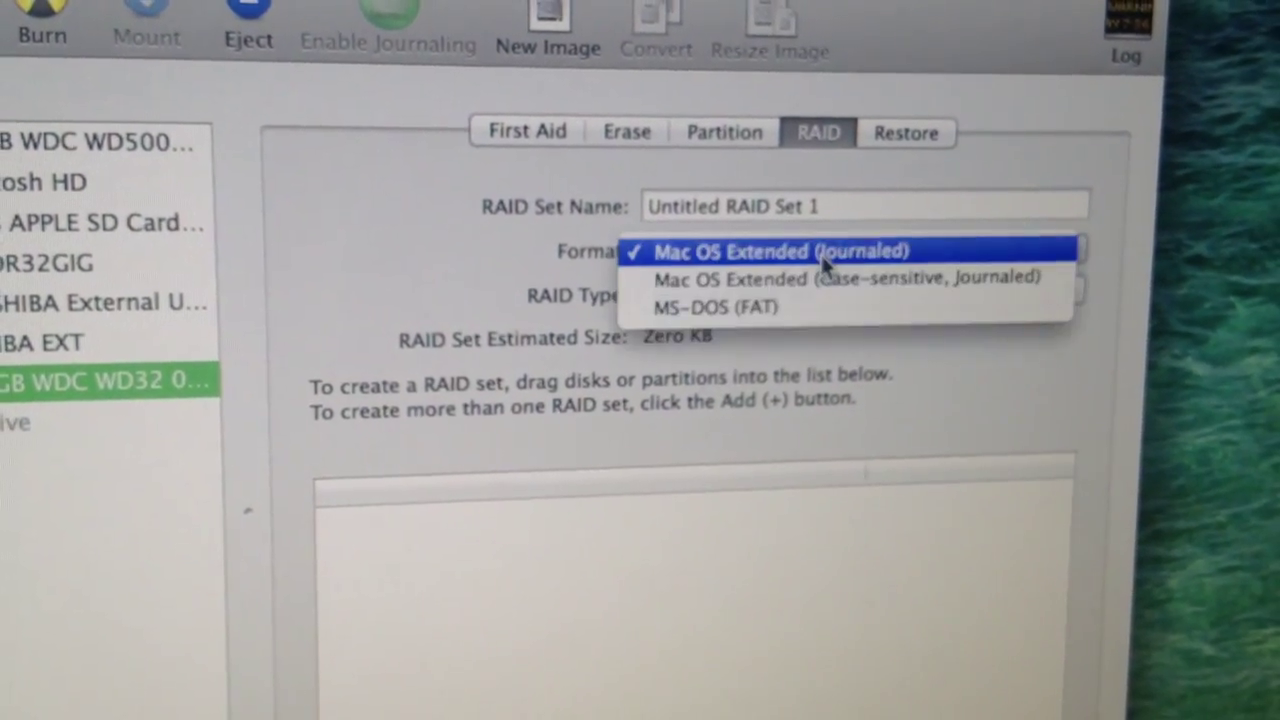
pyautogui.moveTo(810, 280)
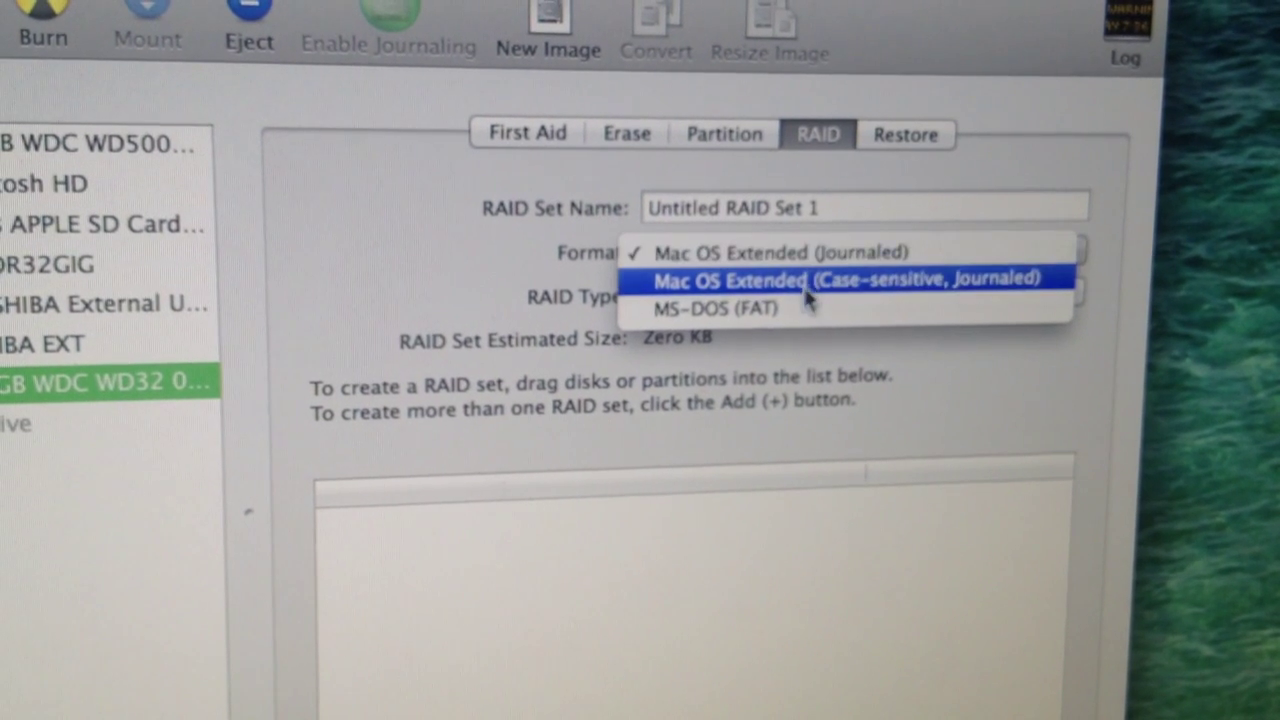
pyautogui.click(716, 308)
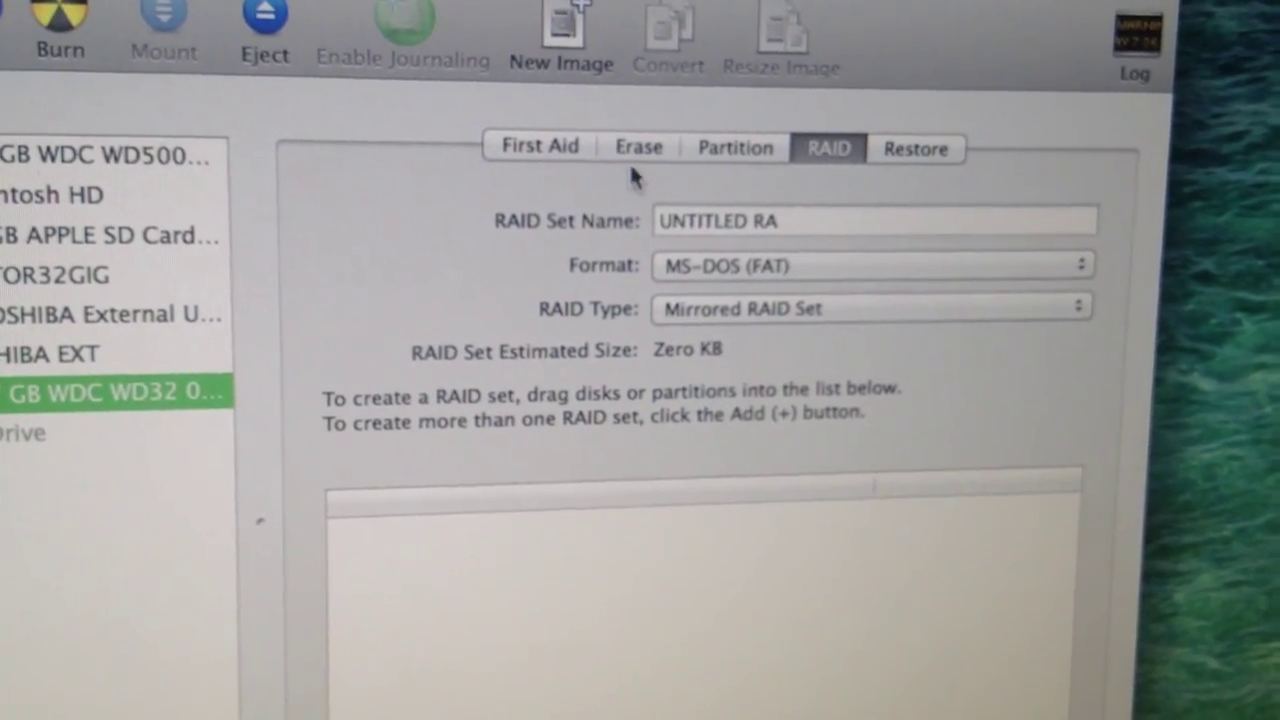
pyautogui.click(630, 146)
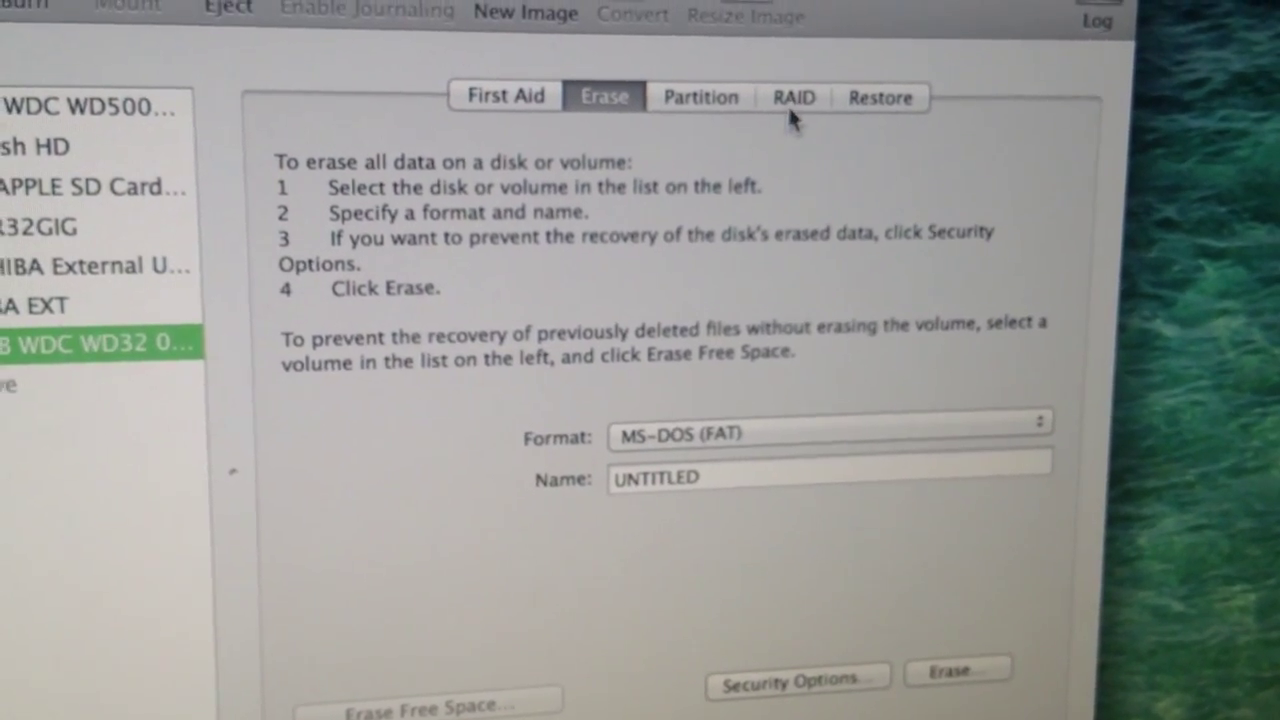
pyautogui.click(792, 96)
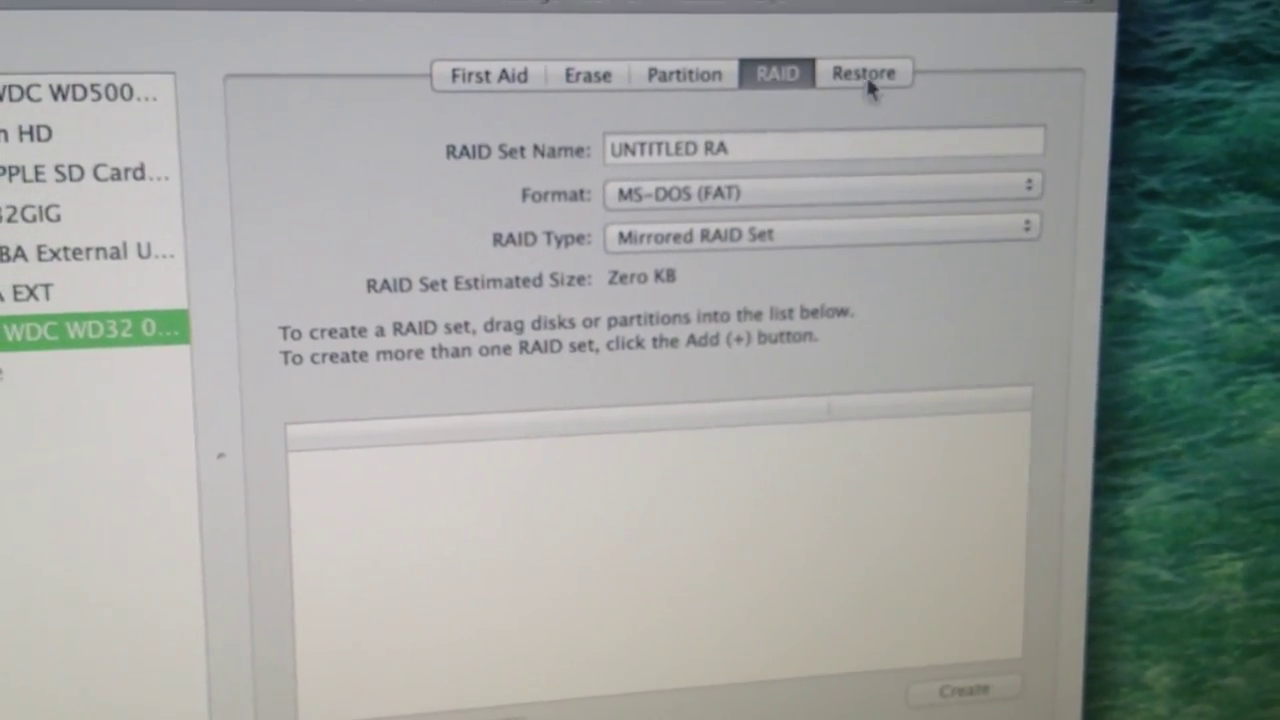
pyautogui.click(820, 192)
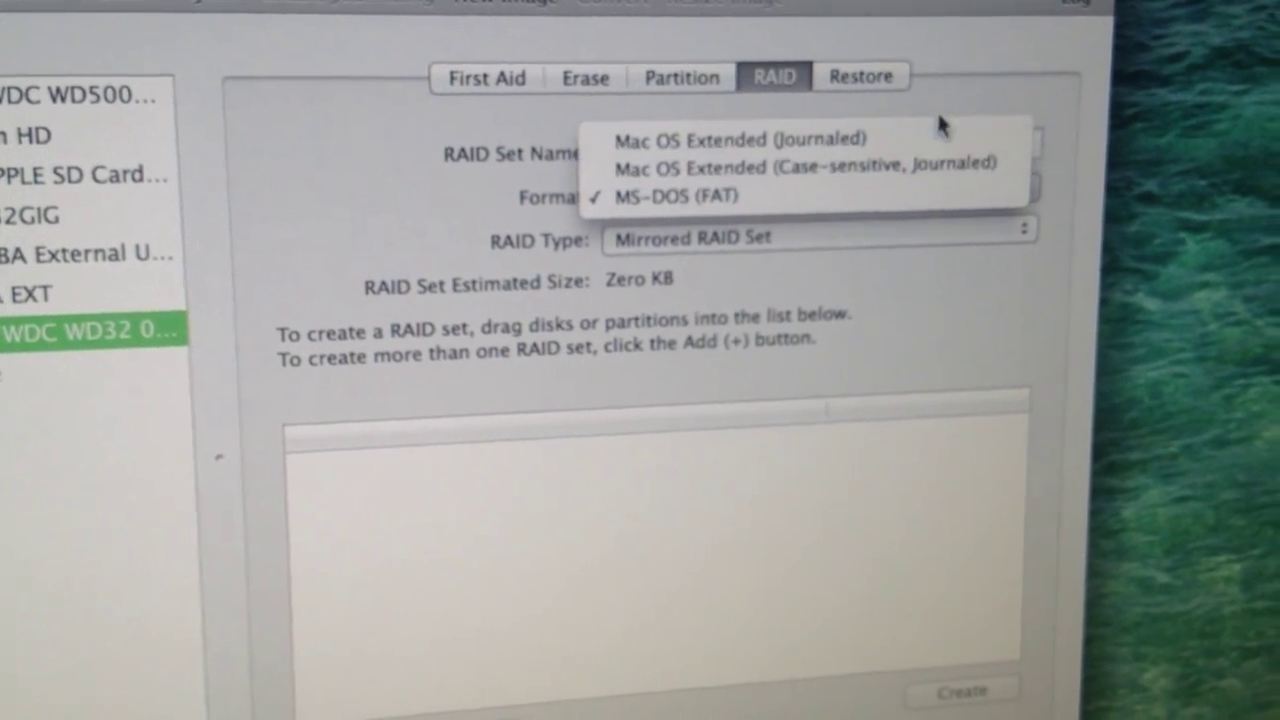
pyautogui.click(860, 76)
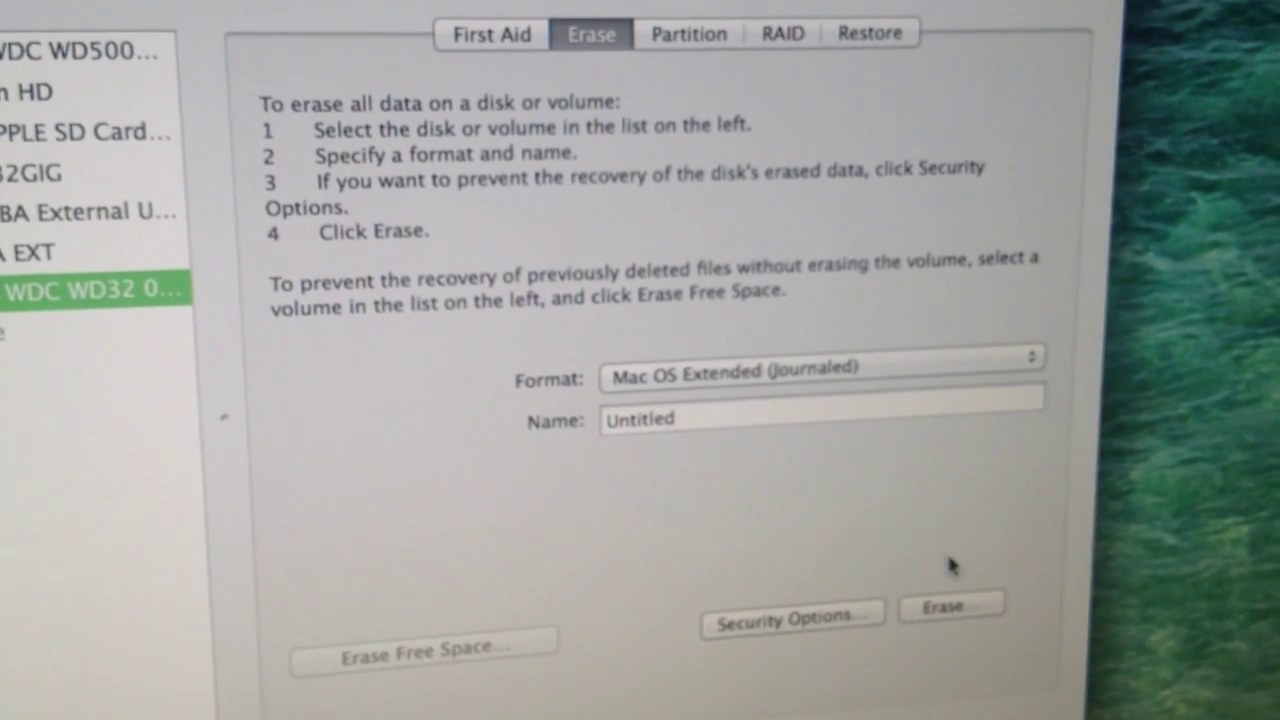
pyautogui.click(950, 608)
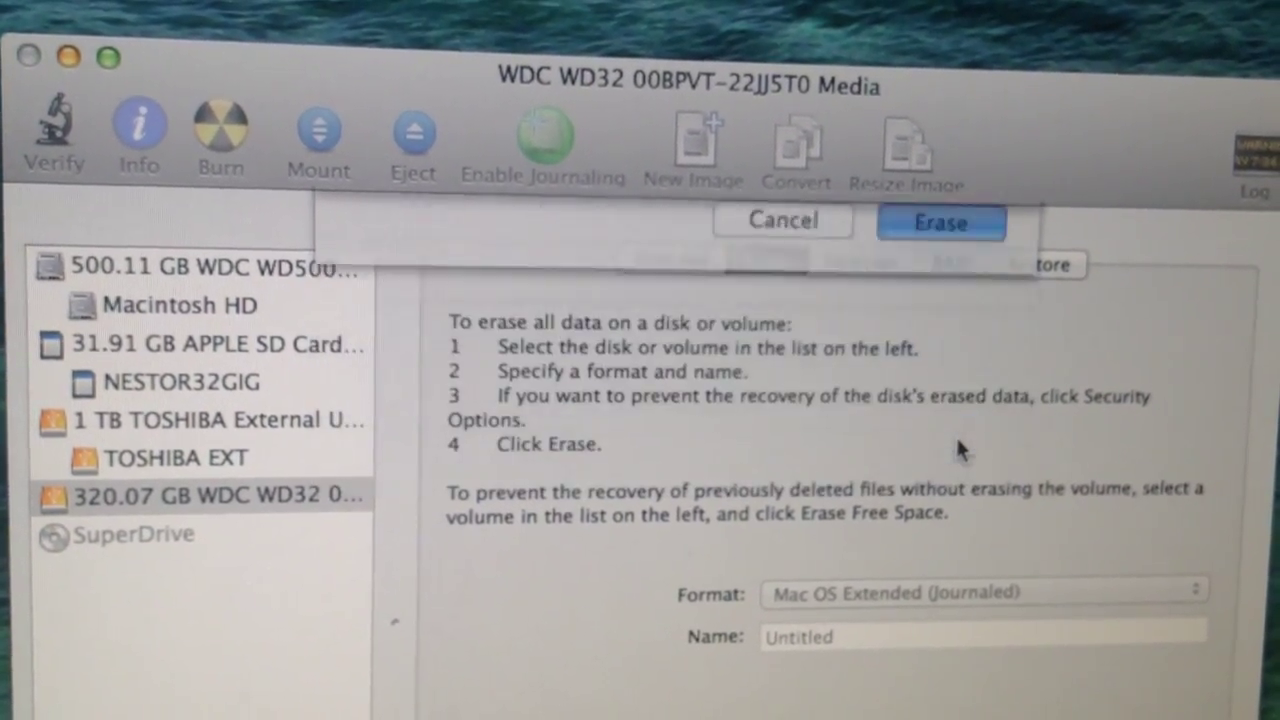
pyautogui.click(940, 222)
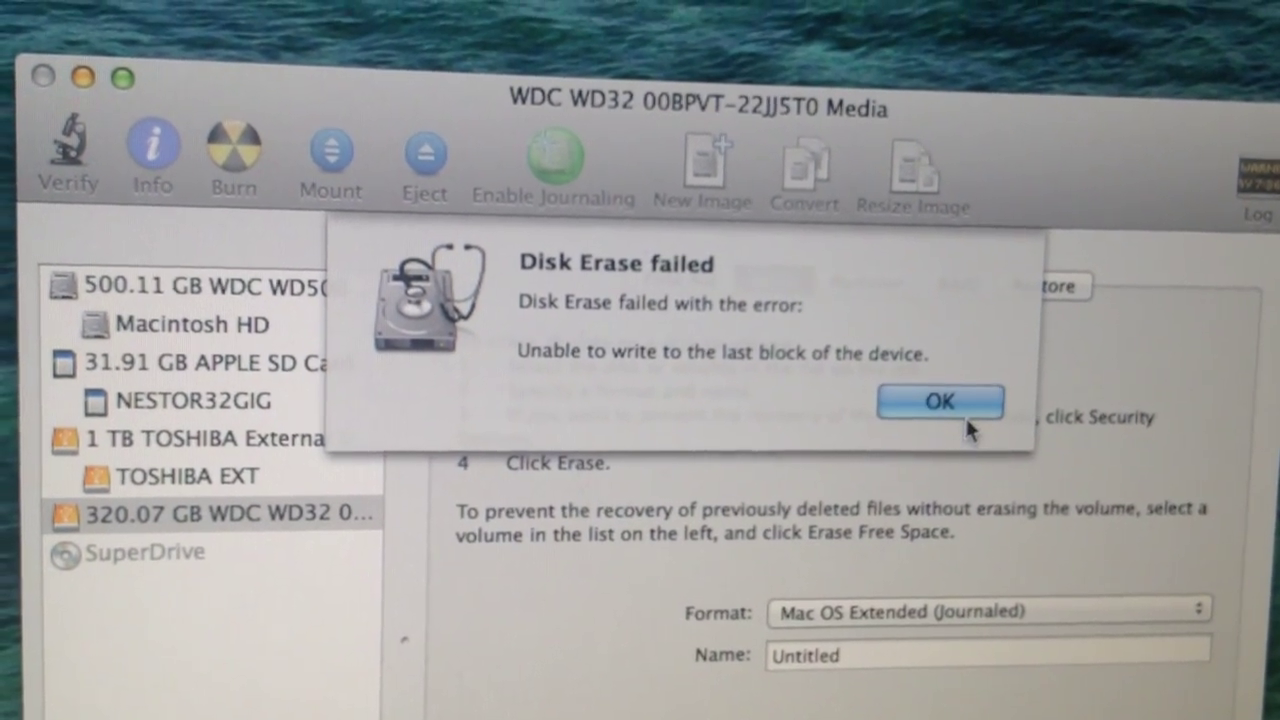
pyautogui.click(938, 400)
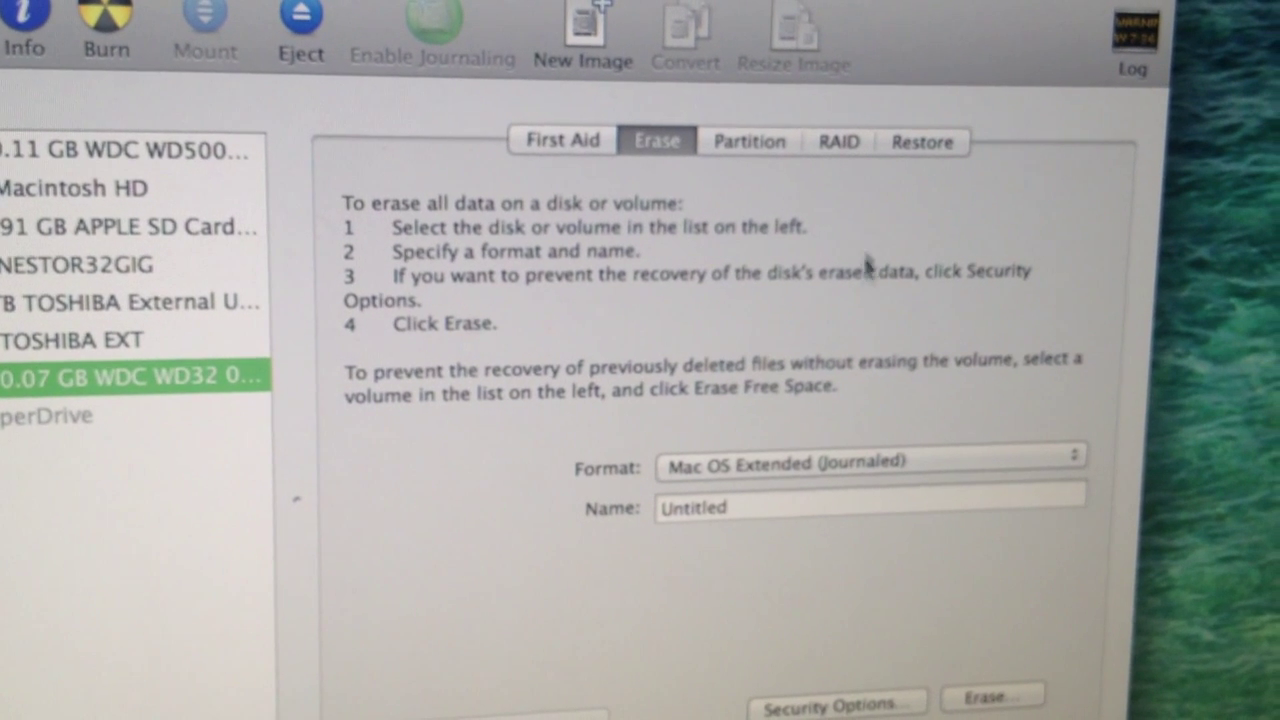
pyautogui.click(840, 160)
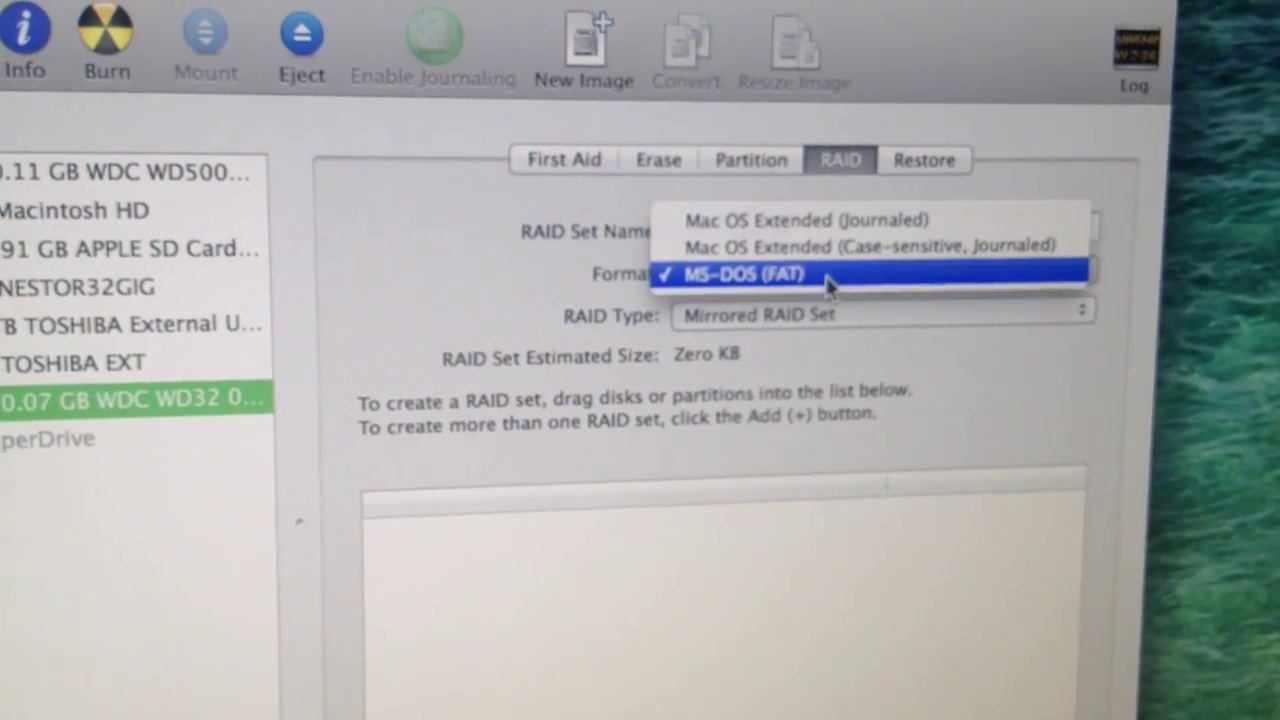
pyautogui.click(804, 220)
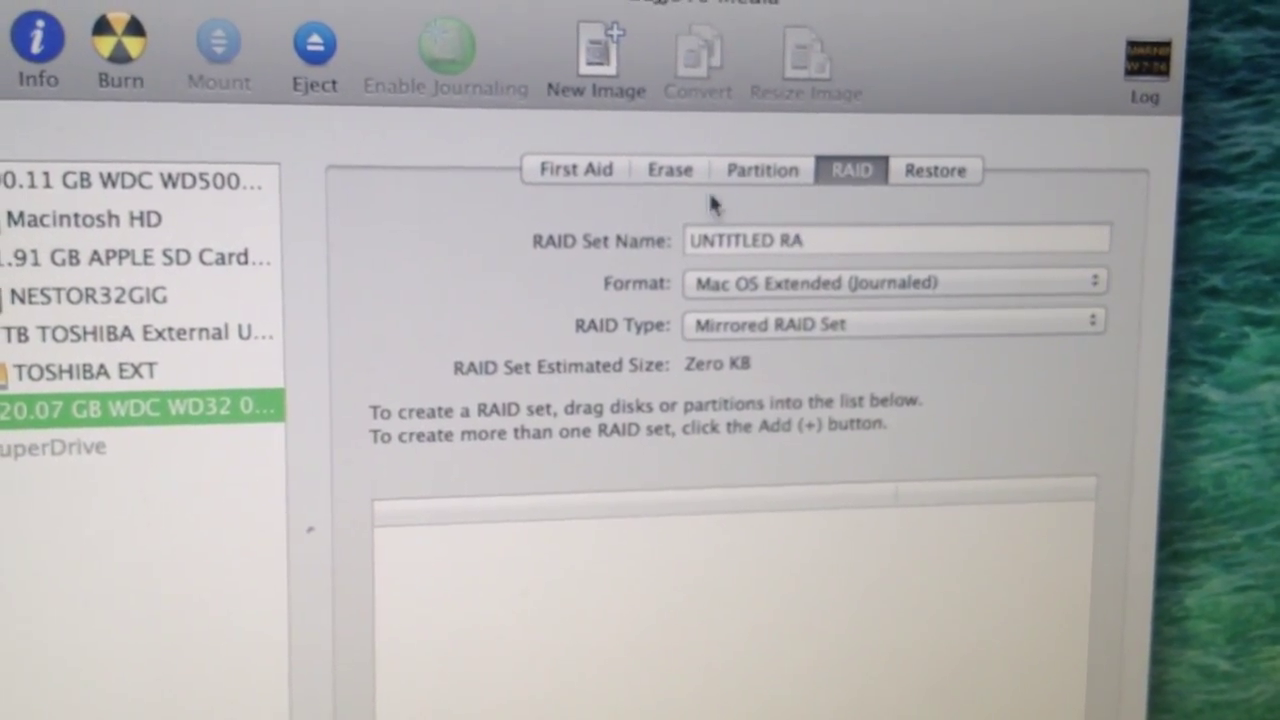
pyautogui.click(668, 168)
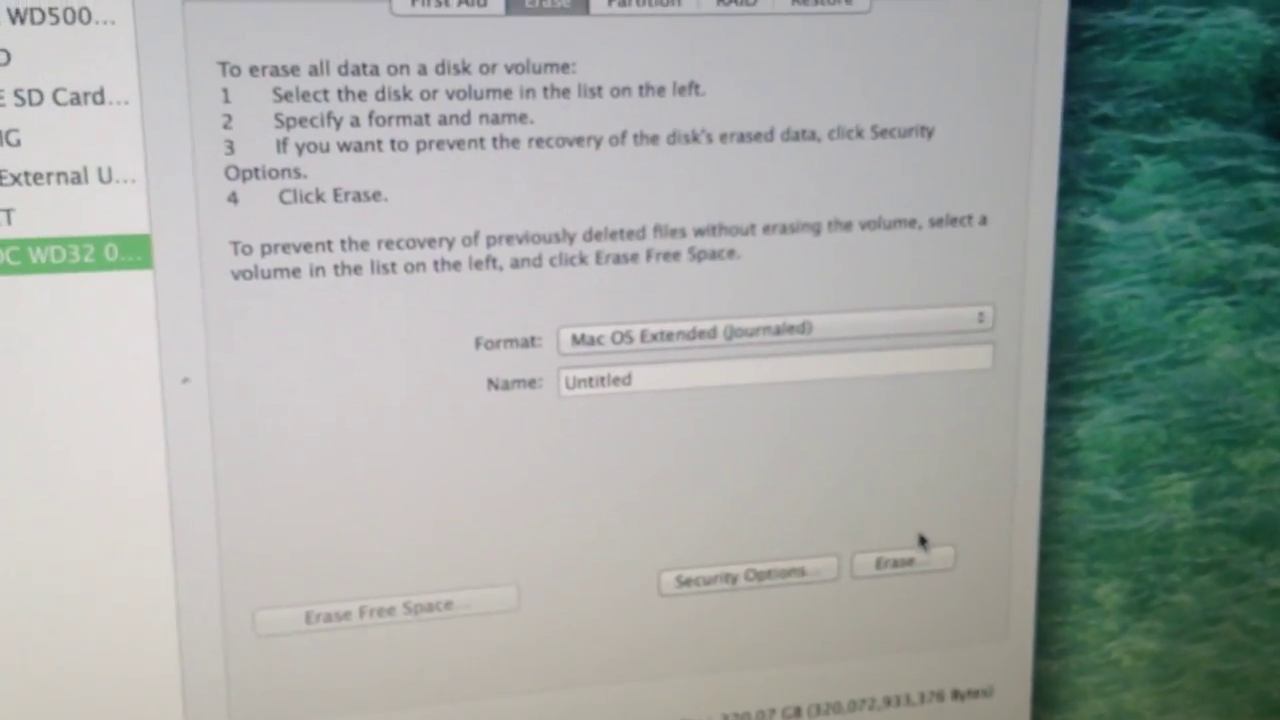
pyautogui.click(900, 560)
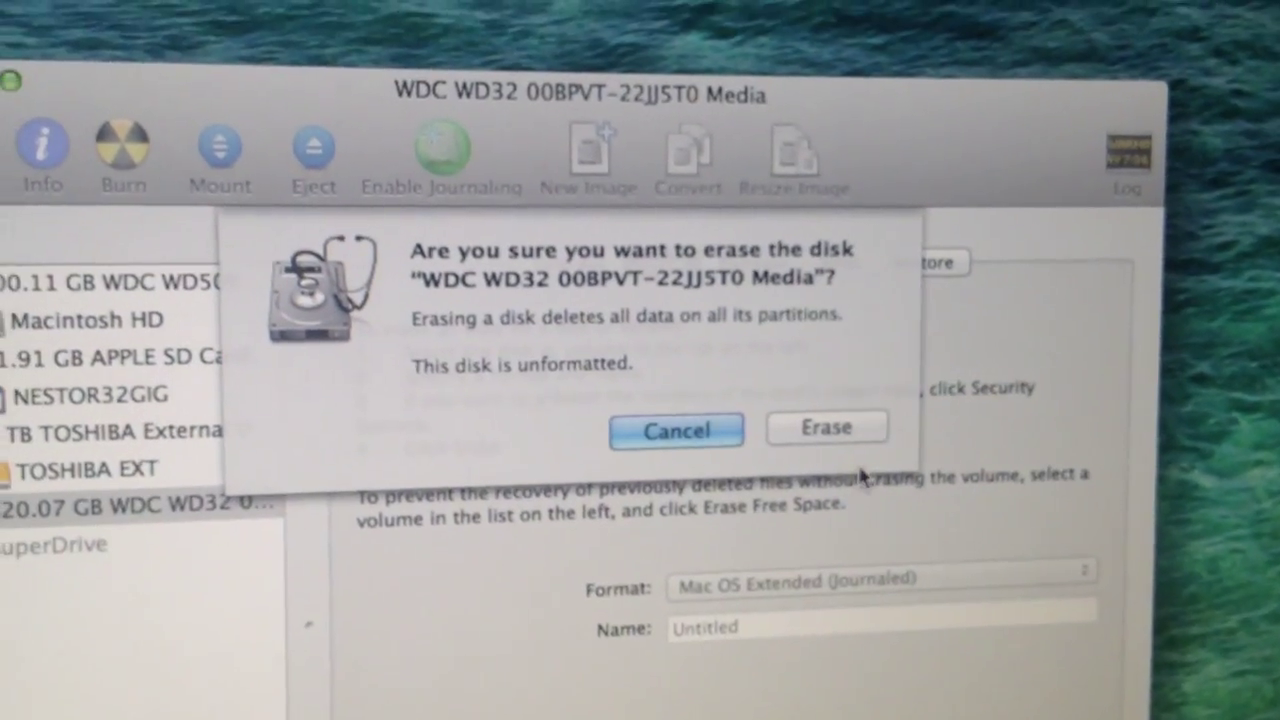
pyautogui.click(826, 428)
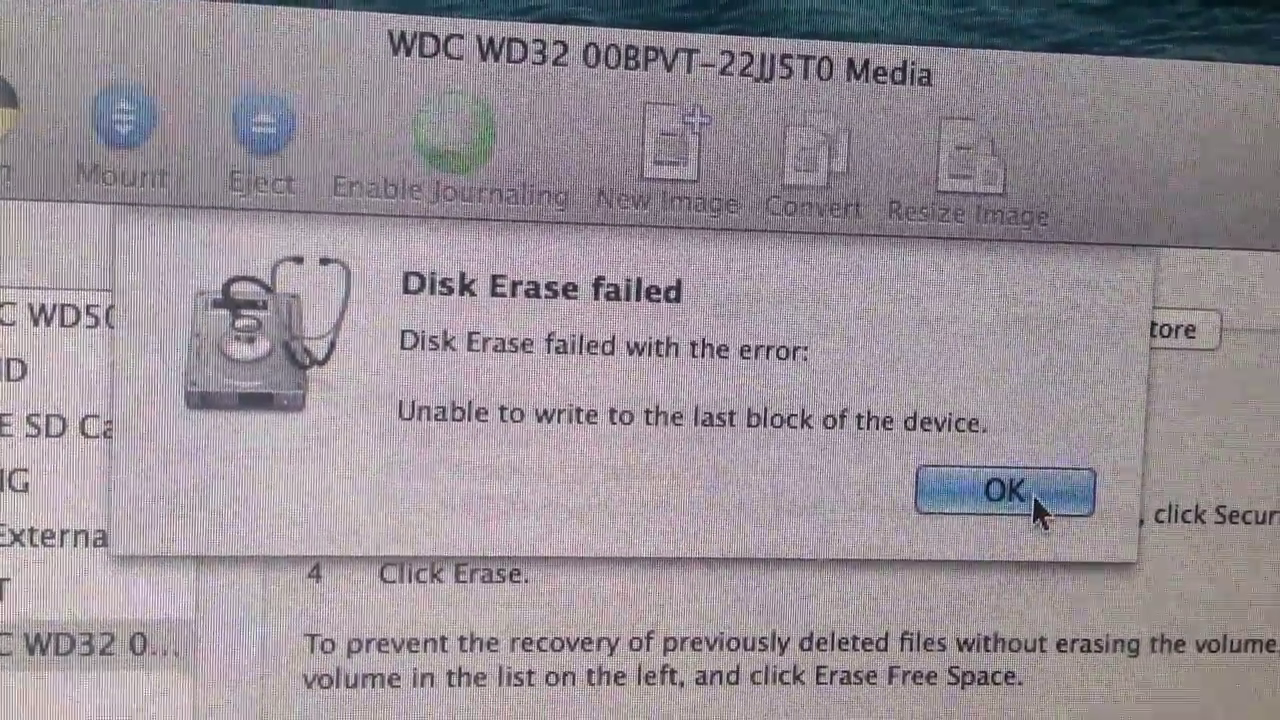
pyautogui.click(1004, 488)
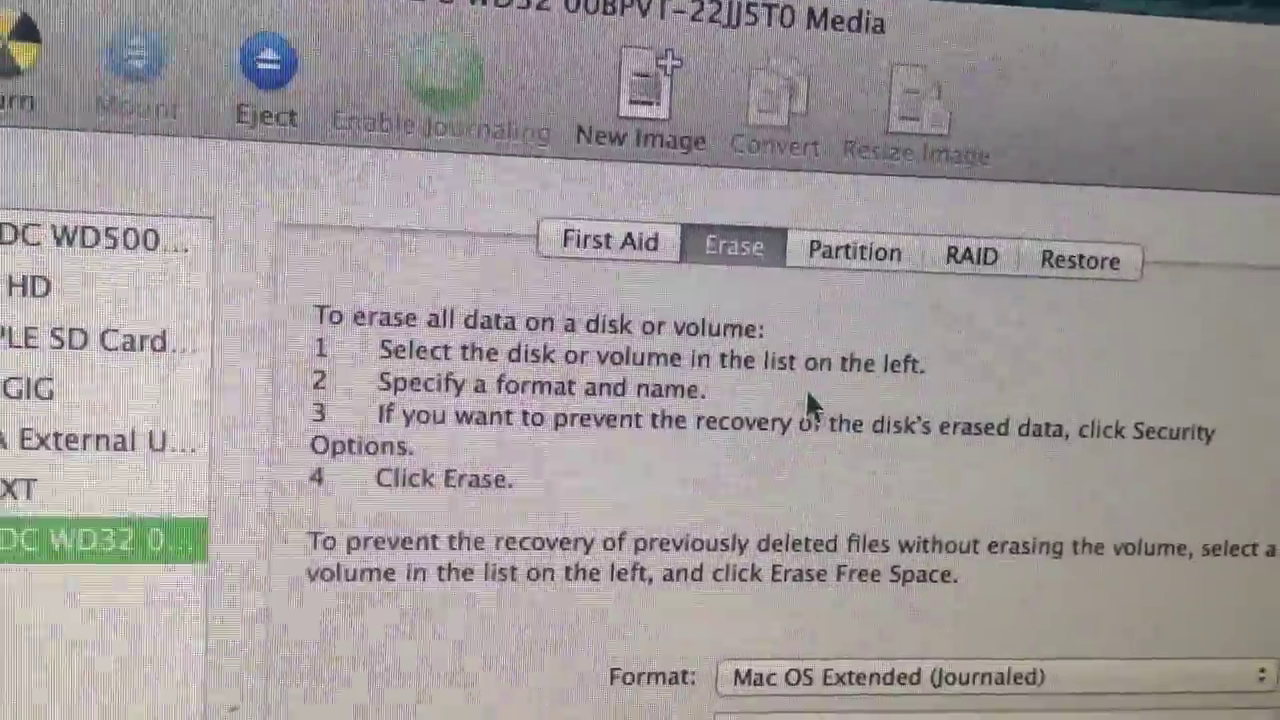
pyautogui.click(856, 248)
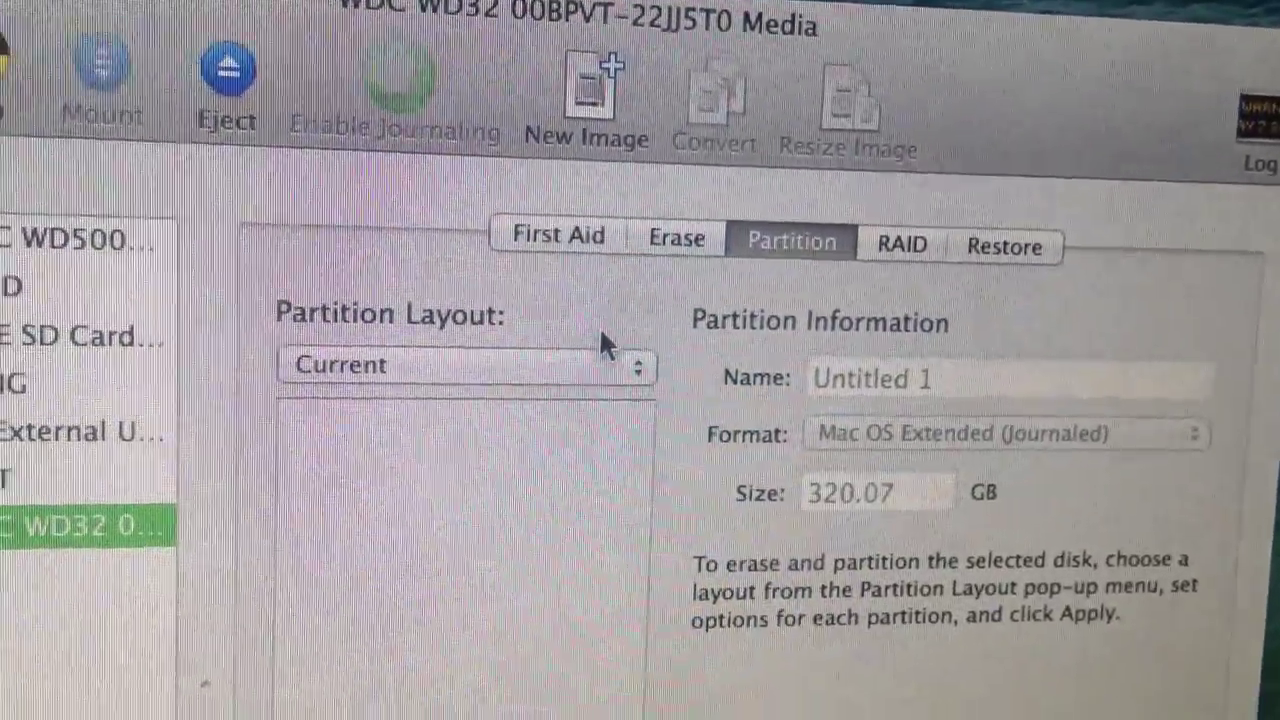
pyautogui.click(464, 364)
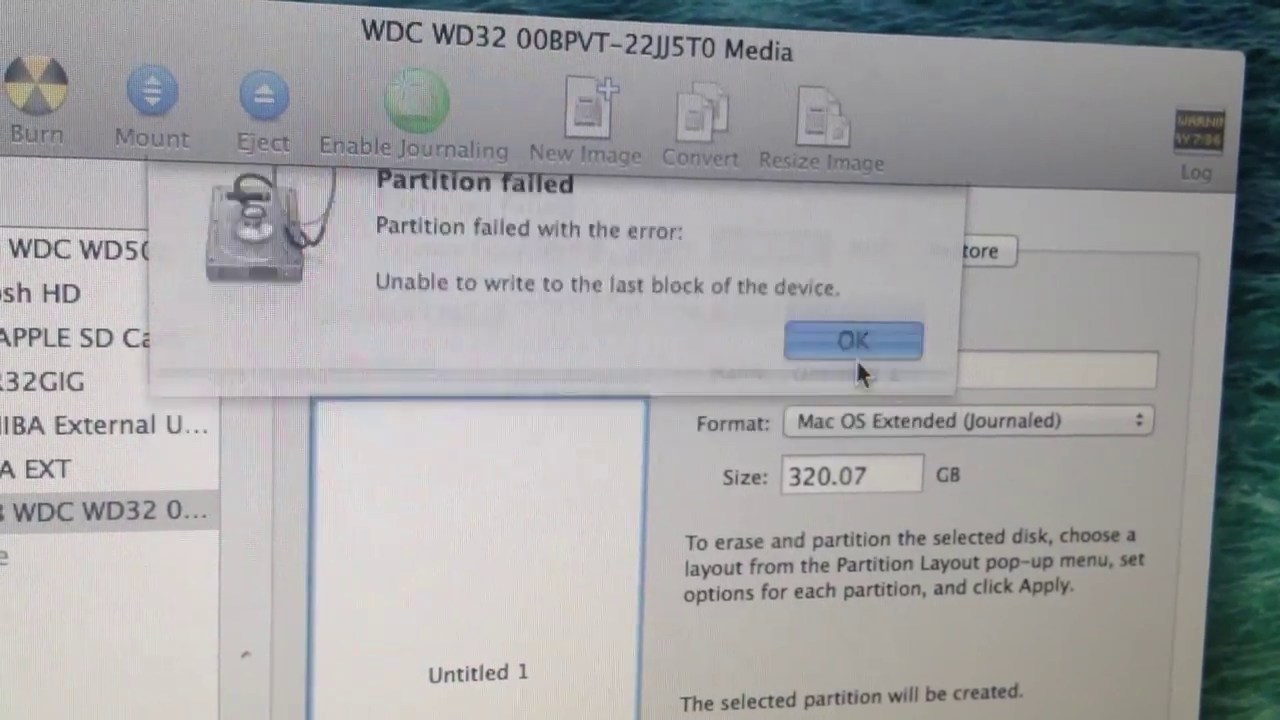
pyautogui.click(852, 340)
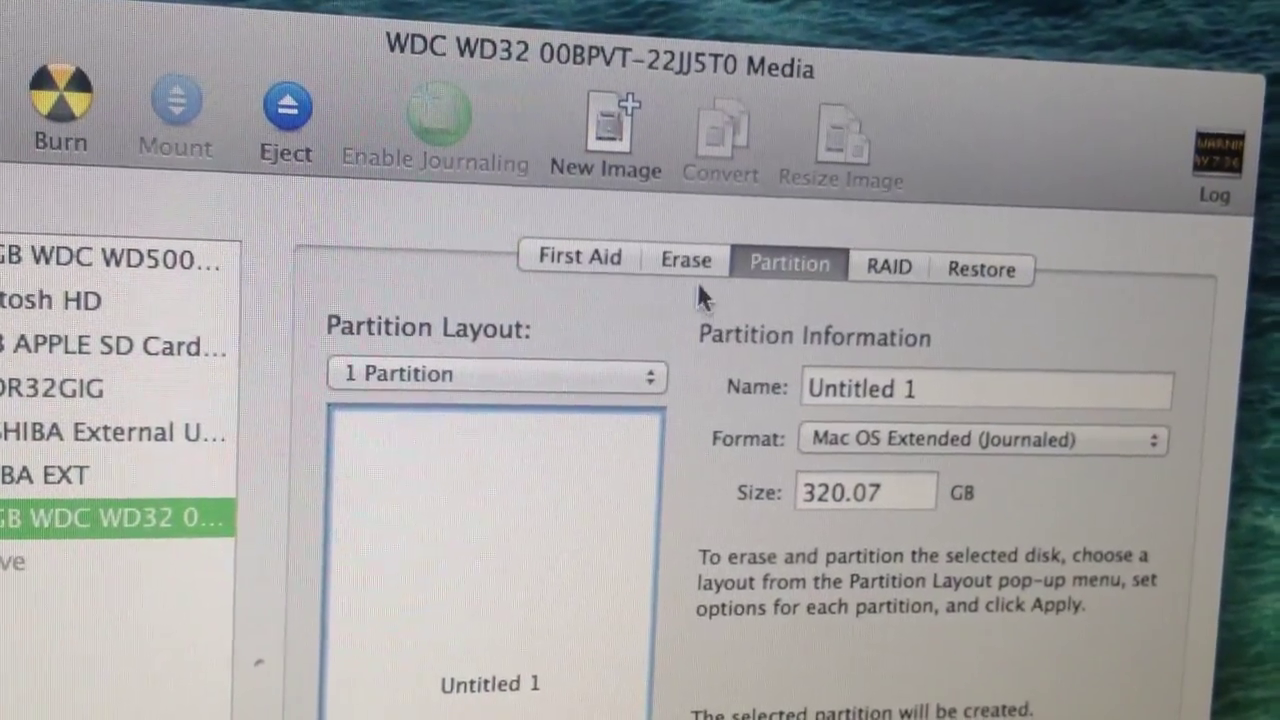
pyautogui.click(686, 264)
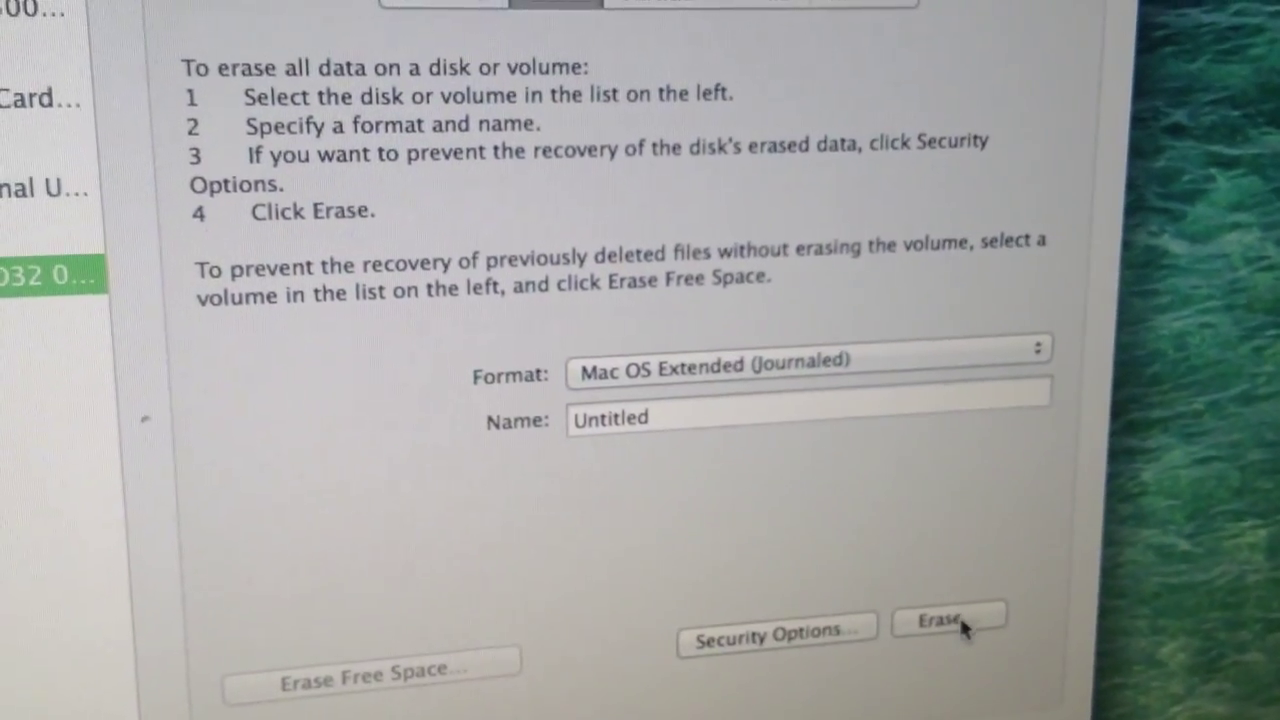
pyautogui.click(946, 620)
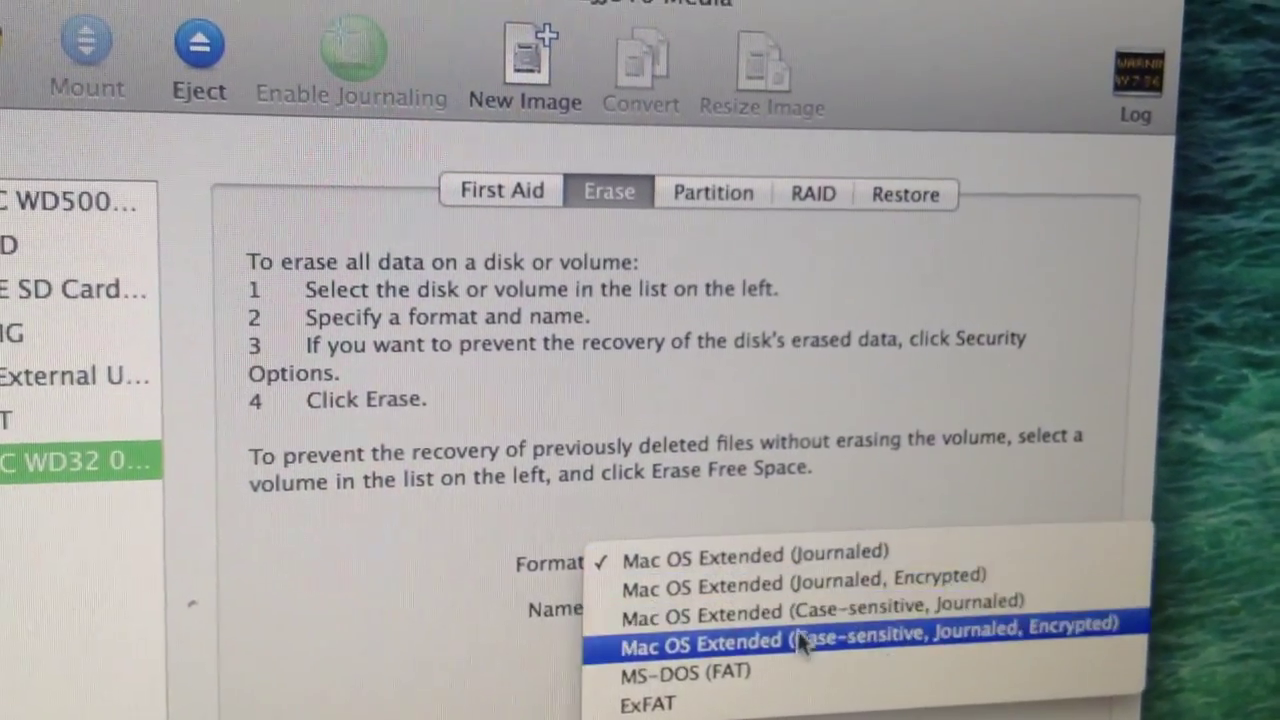
pyautogui.click(684, 672)
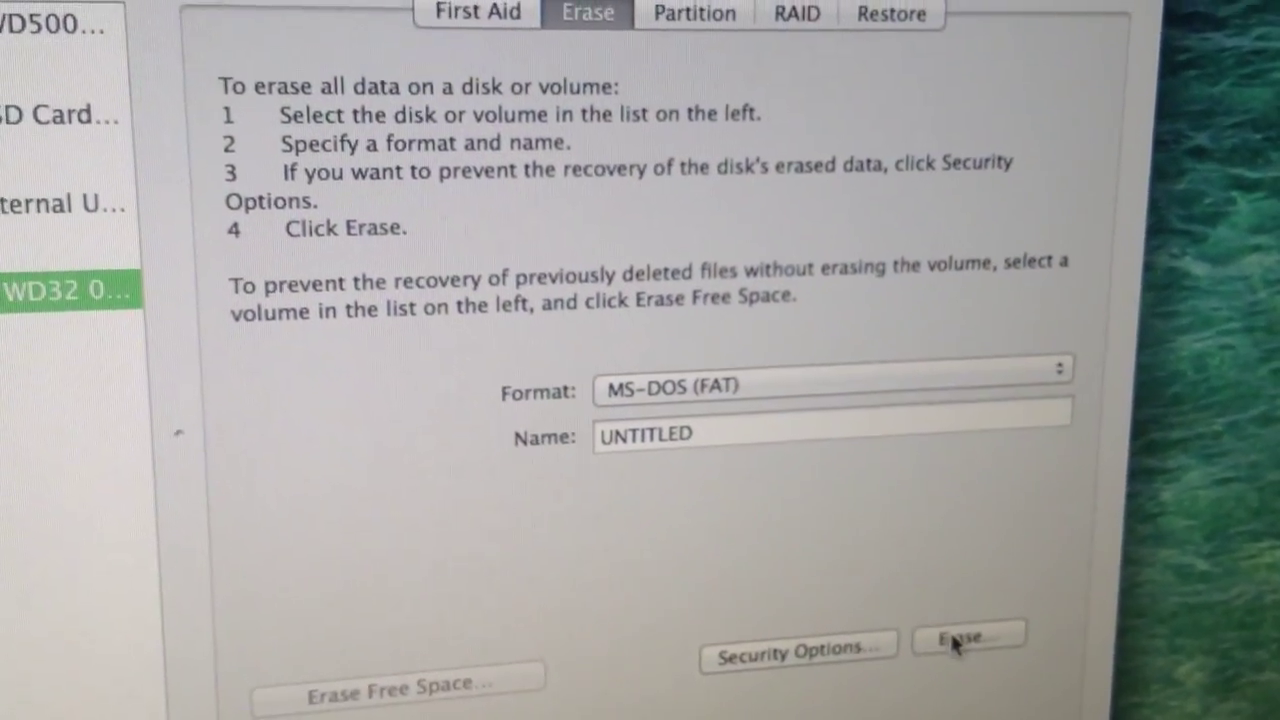
pyautogui.click(968, 638)
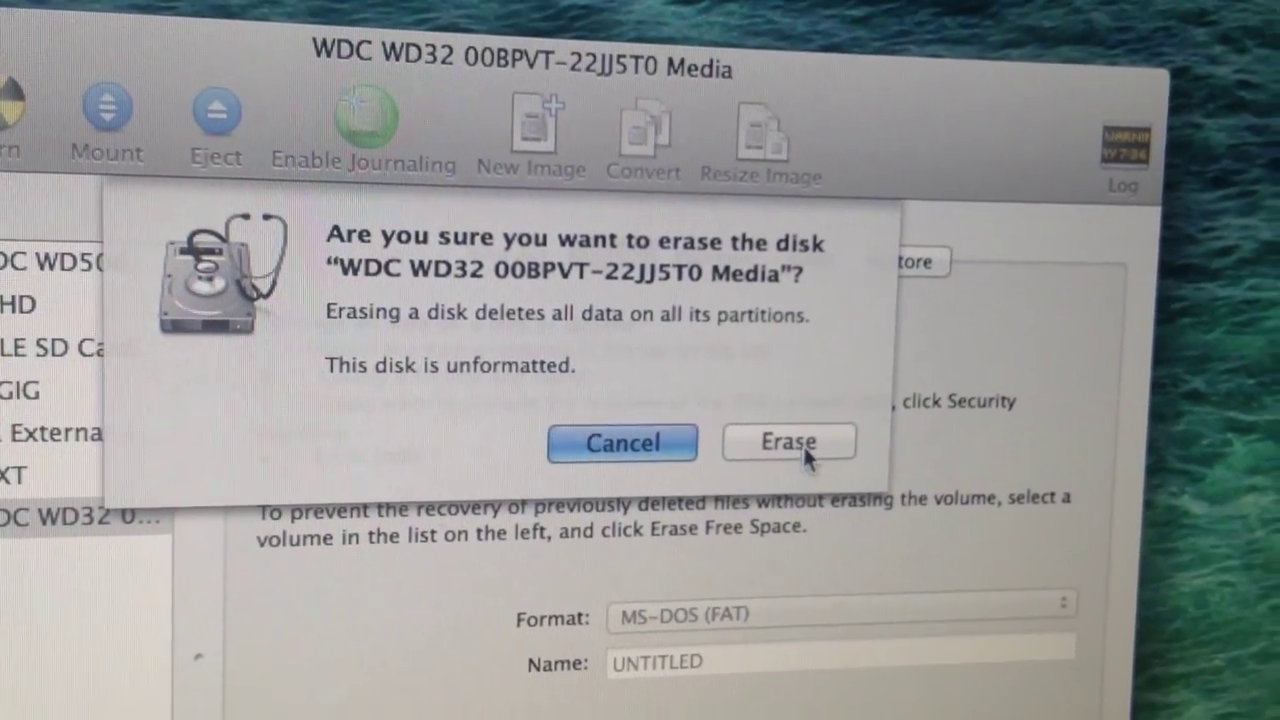
pyautogui.click(788, 442)
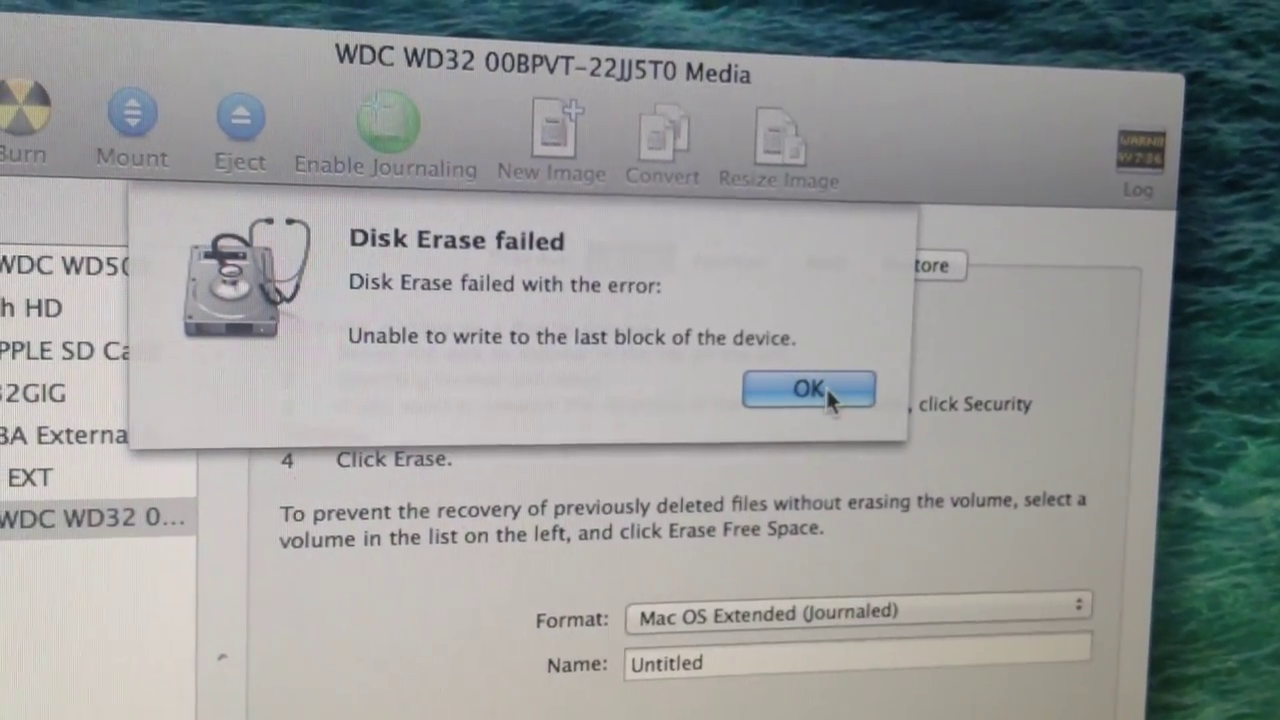
pyautogui.click(808, 388)
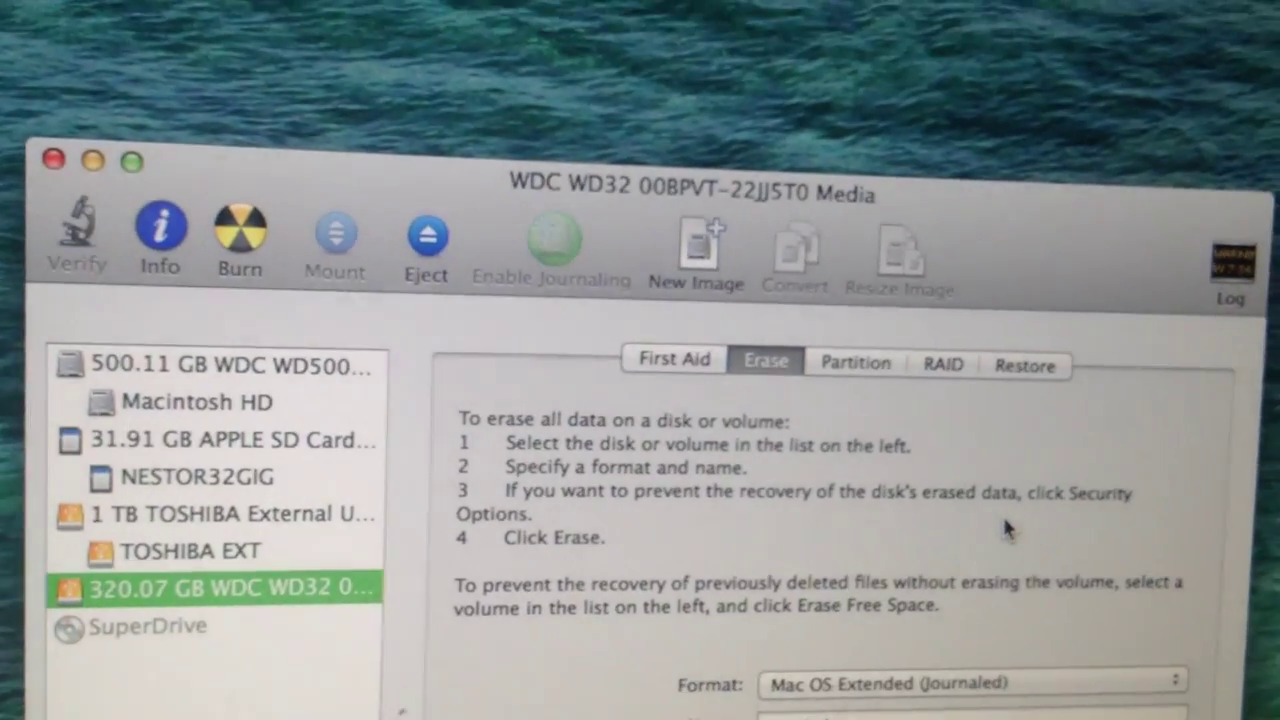